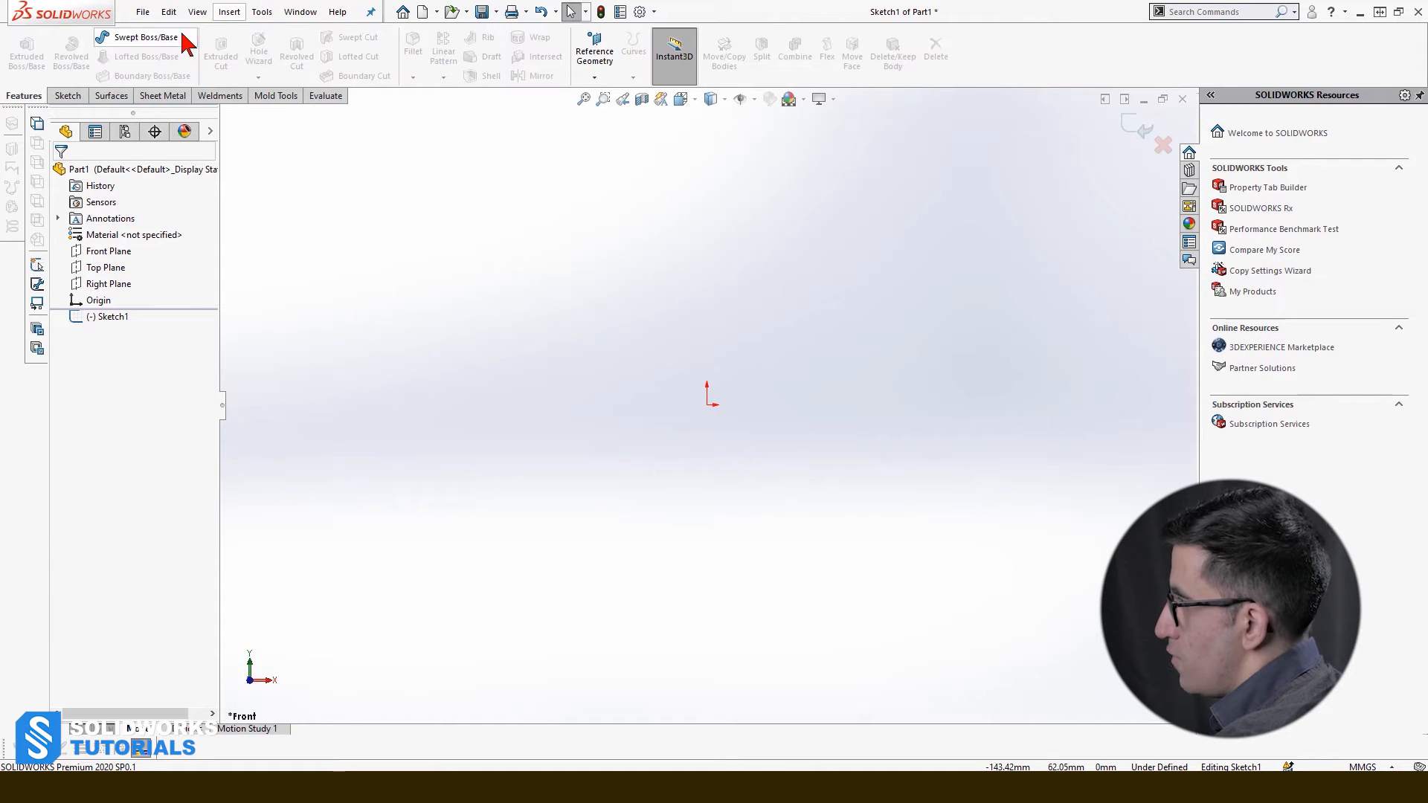
mouse_move(642, 202)
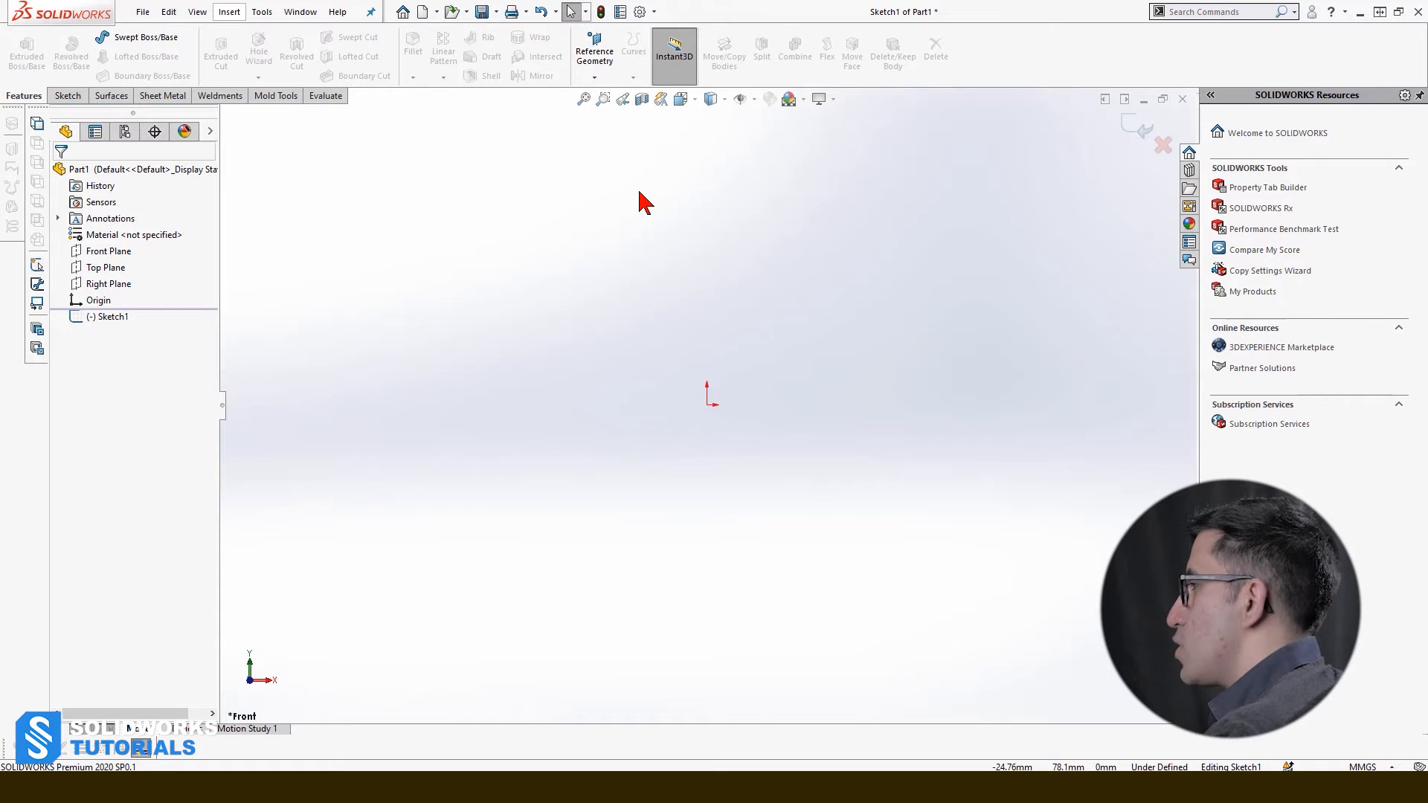
mouse_move(104, 59)
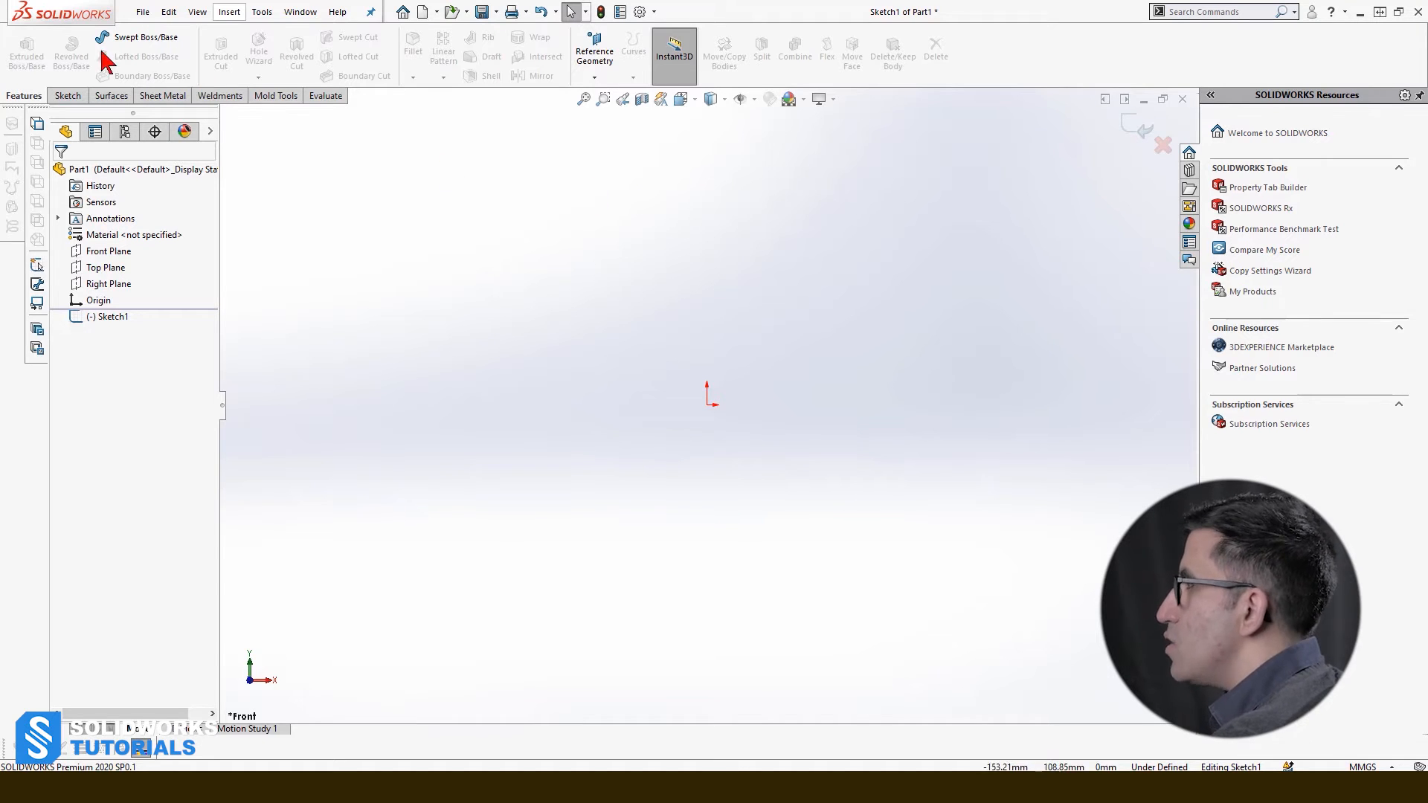
mouse_move(168, 91)
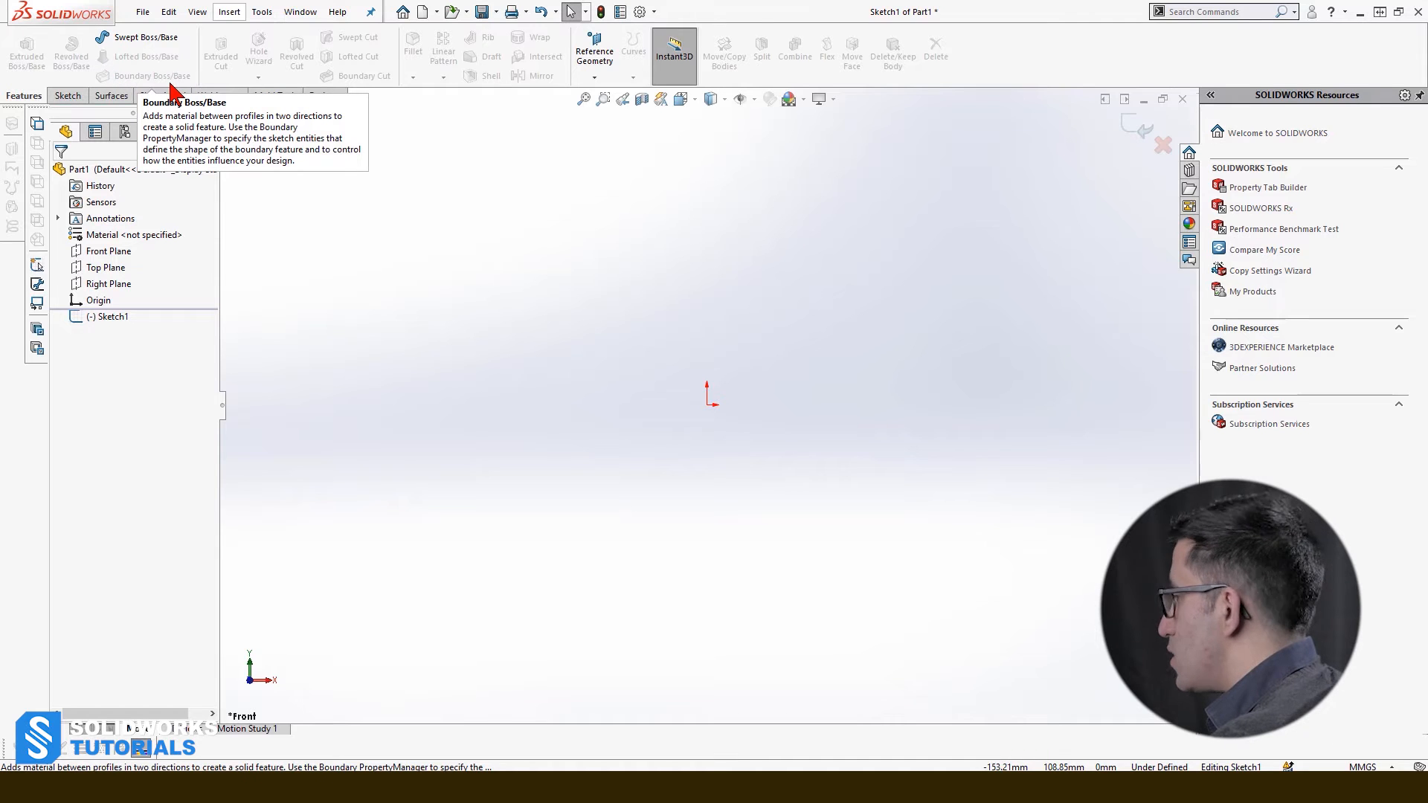
mouse_move(145, 37)
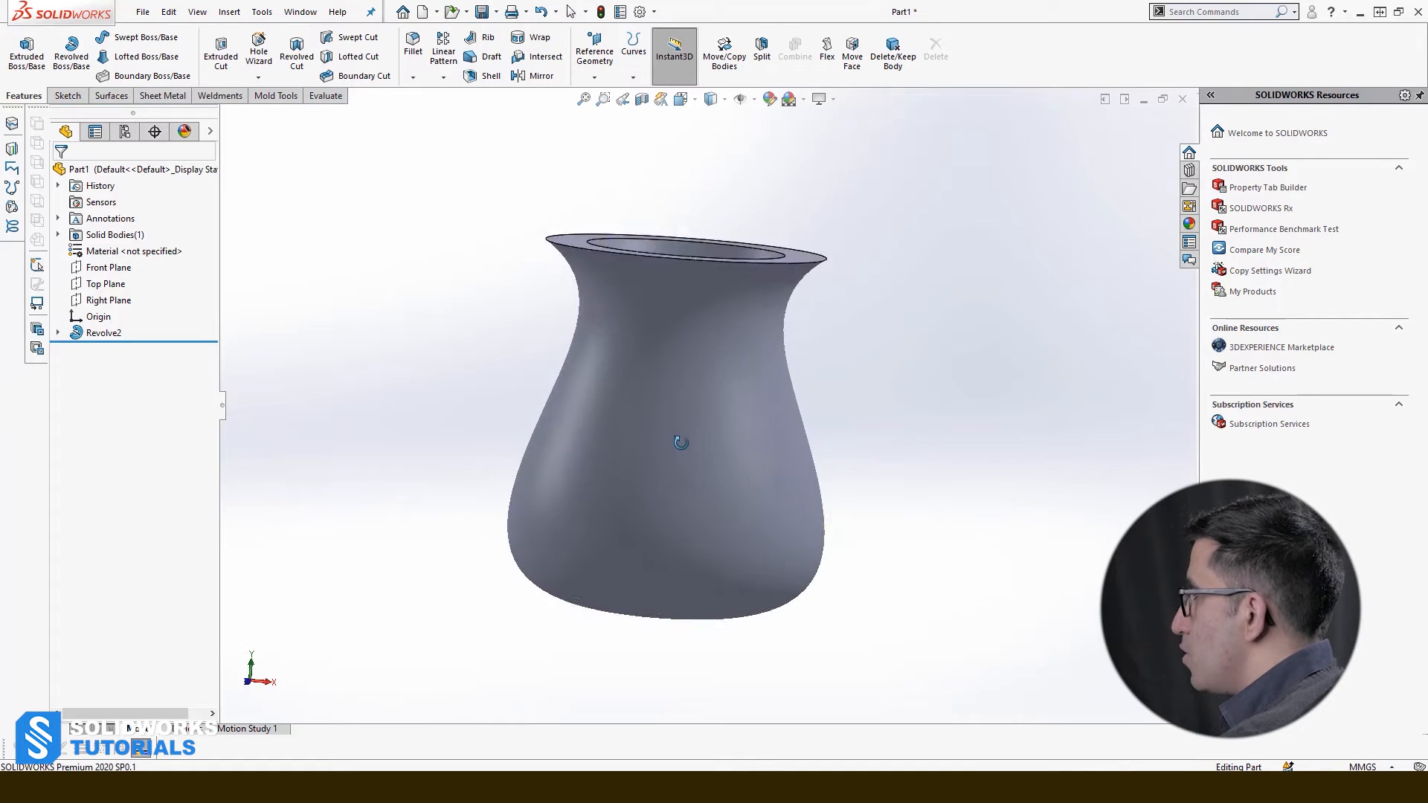
Check the 10 mm wall in the Revolve2 profile sketch, exit unchanged, and section the vase on the Front Plane.
left_click(665, 410)
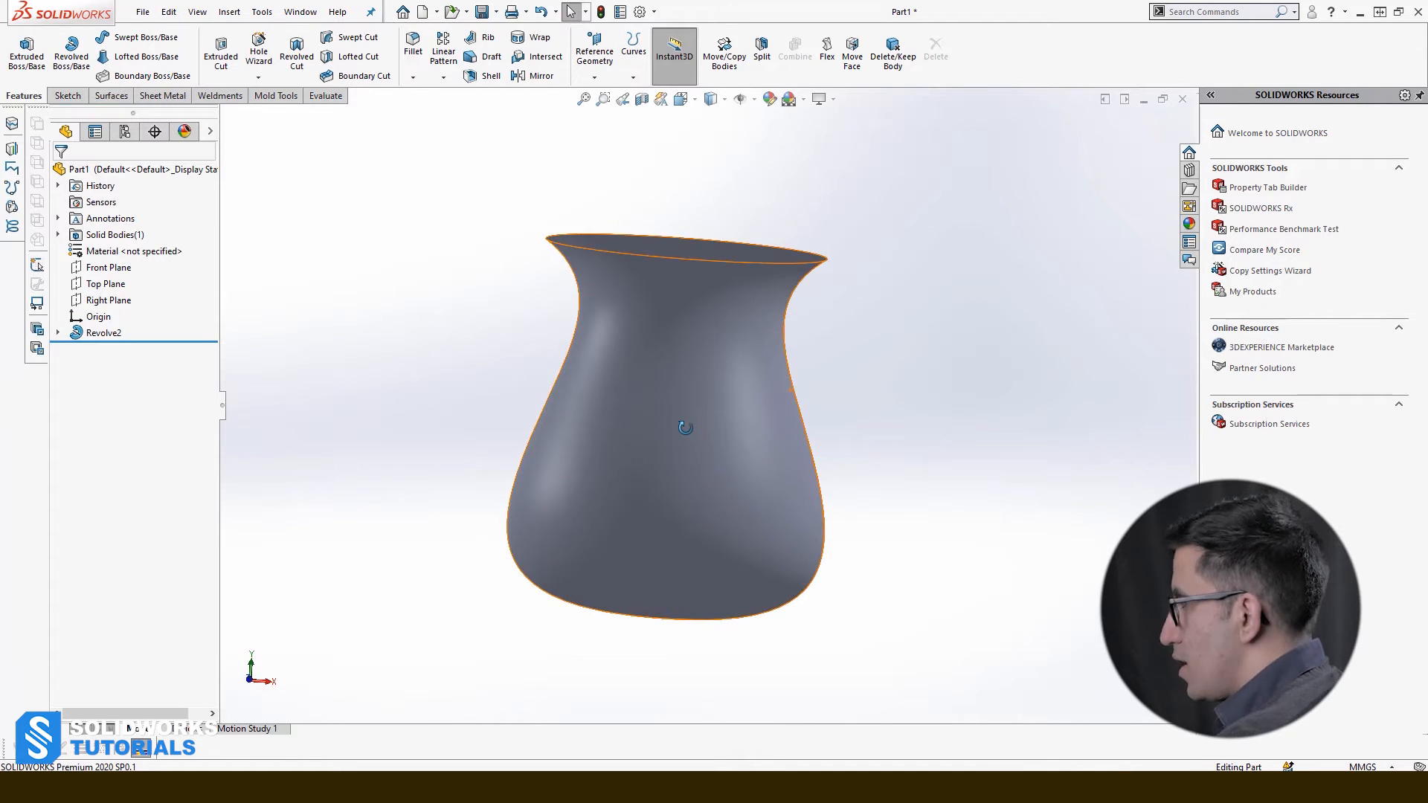
left_click(977, 428)
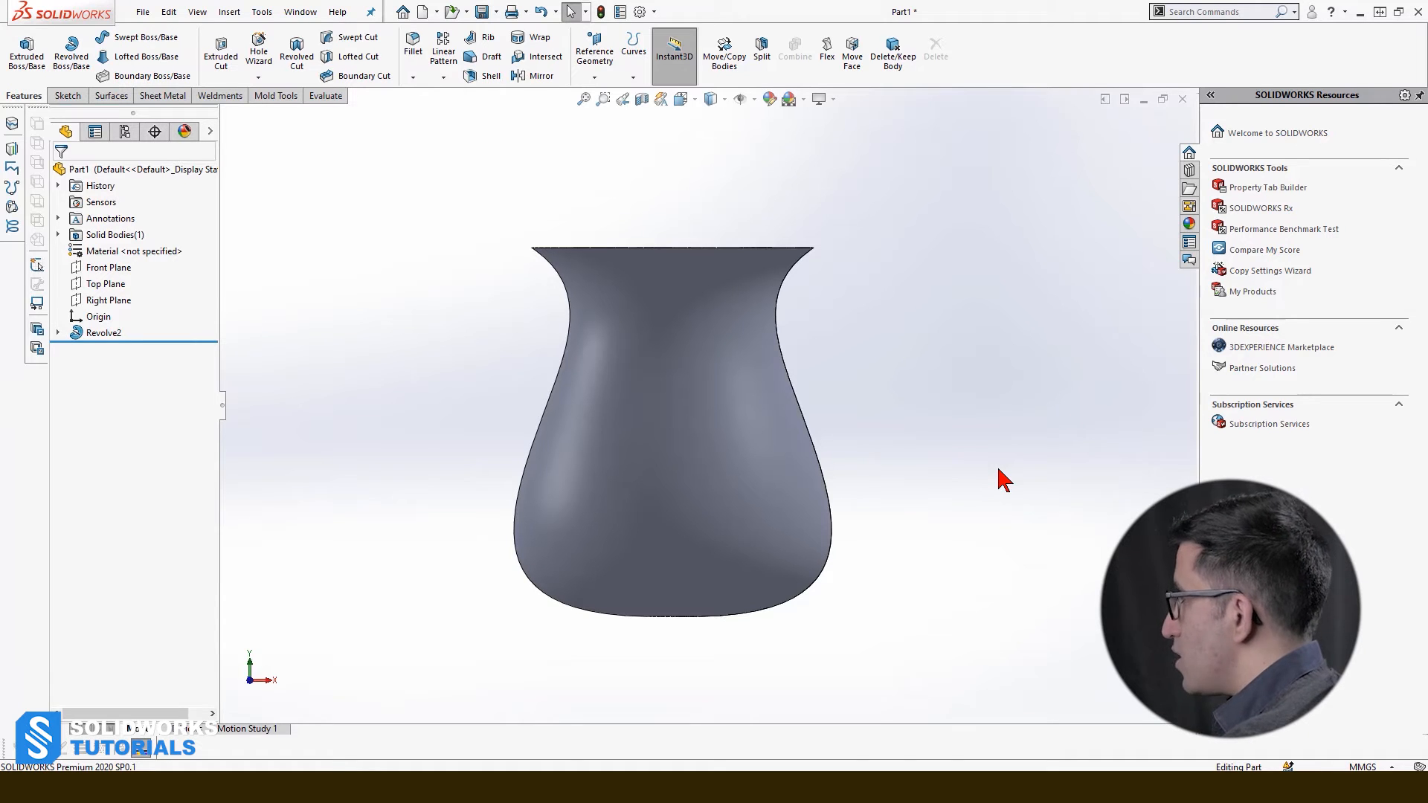
mouse_move(125, 366)
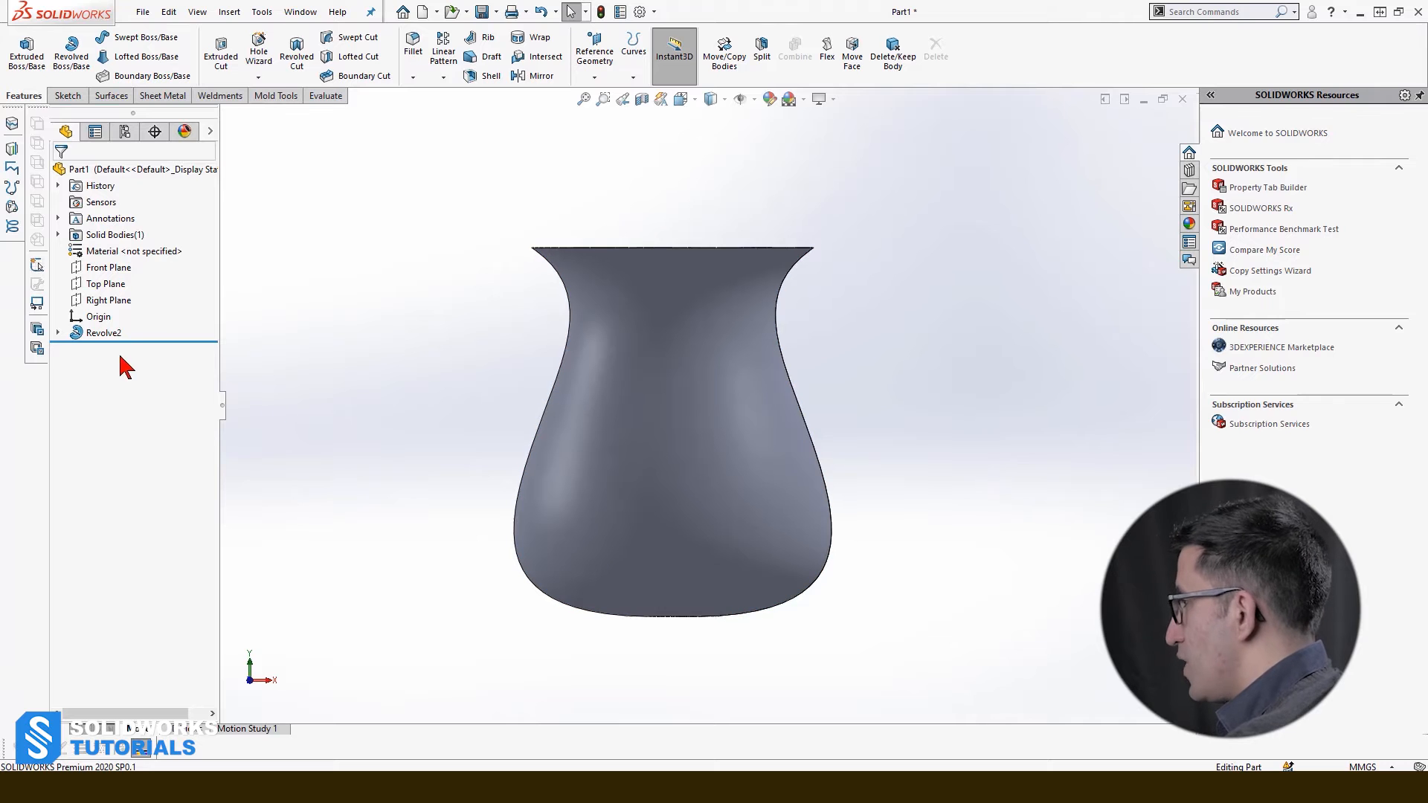
left_click(105, 332)
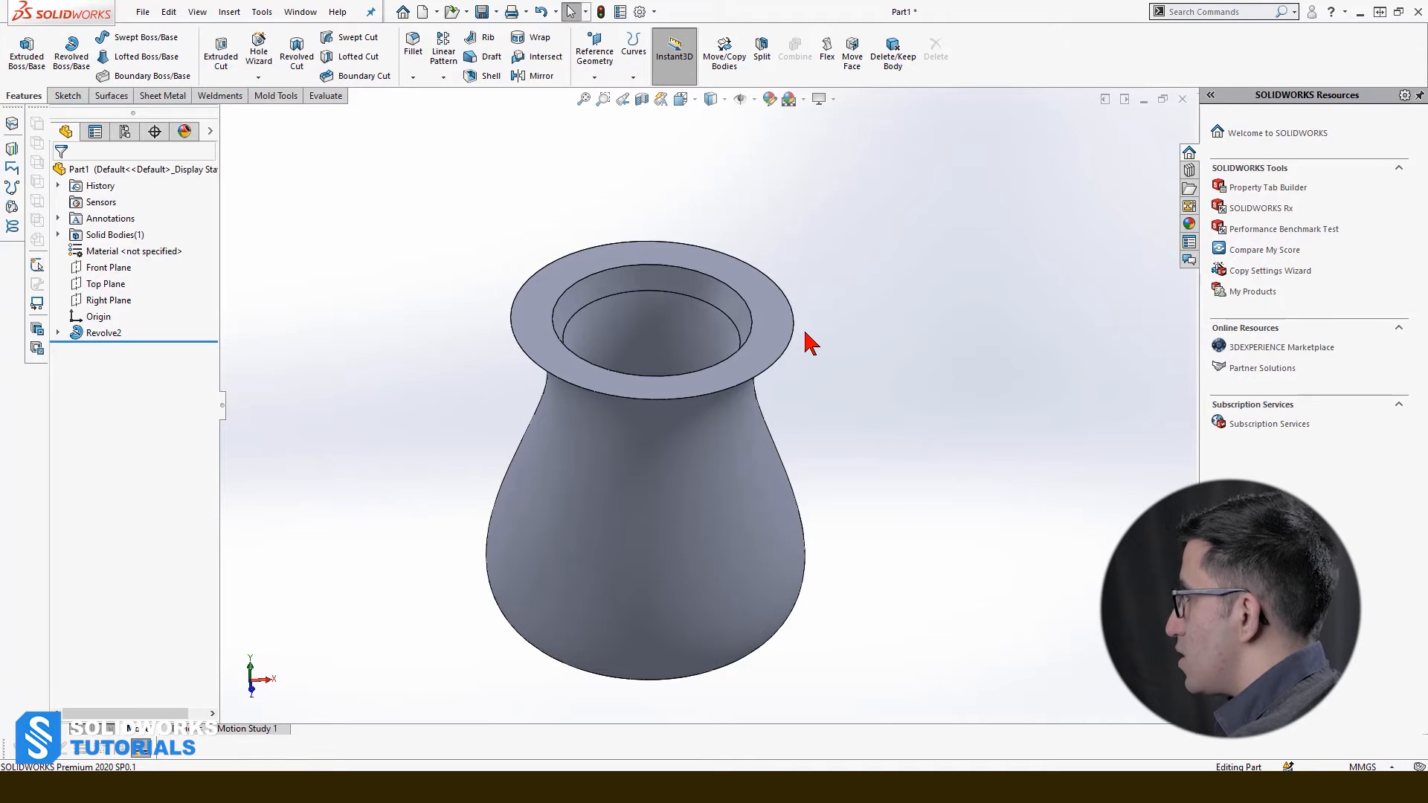
left_click(107, 266)
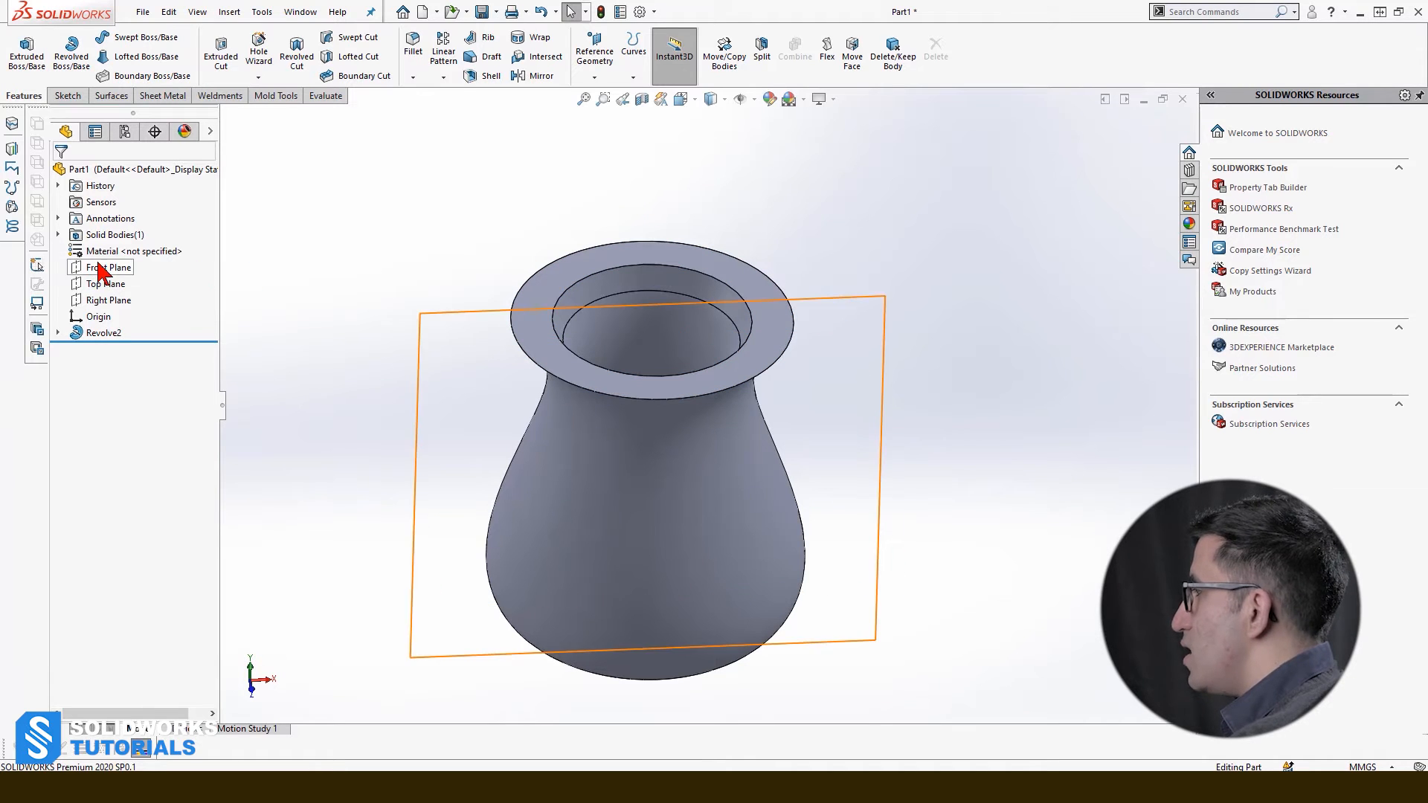
left_click(103, 331)
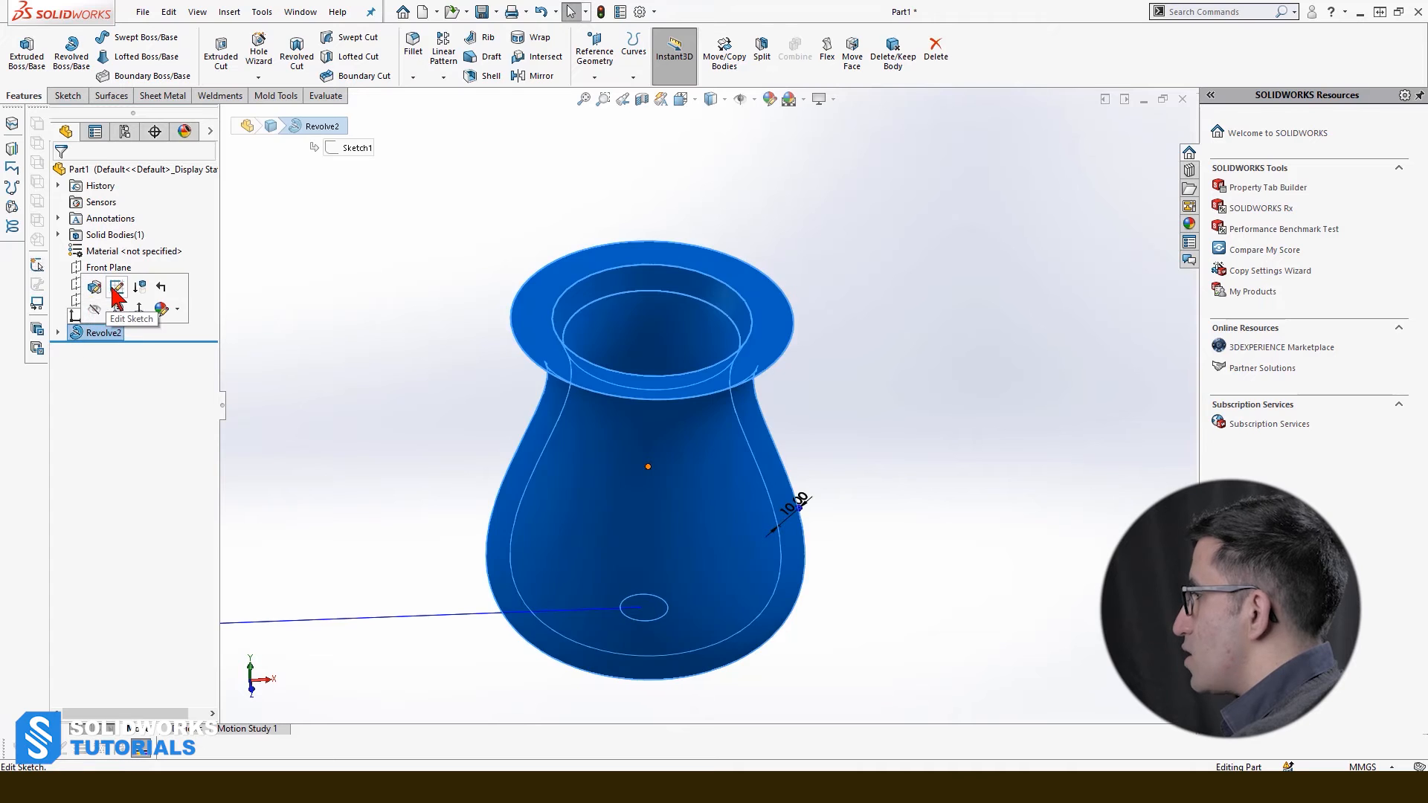
left_click(116, 288)
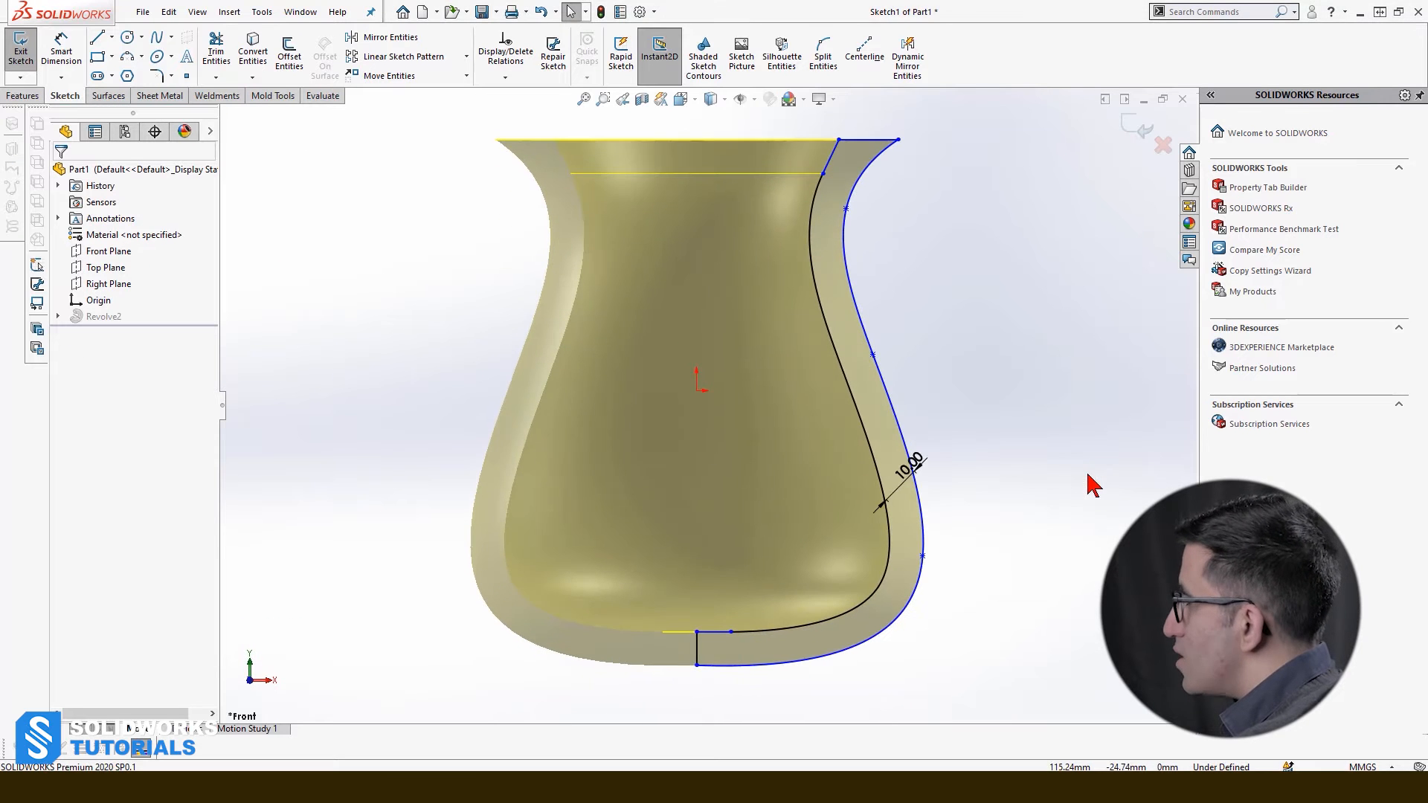
left_click(19, 47)
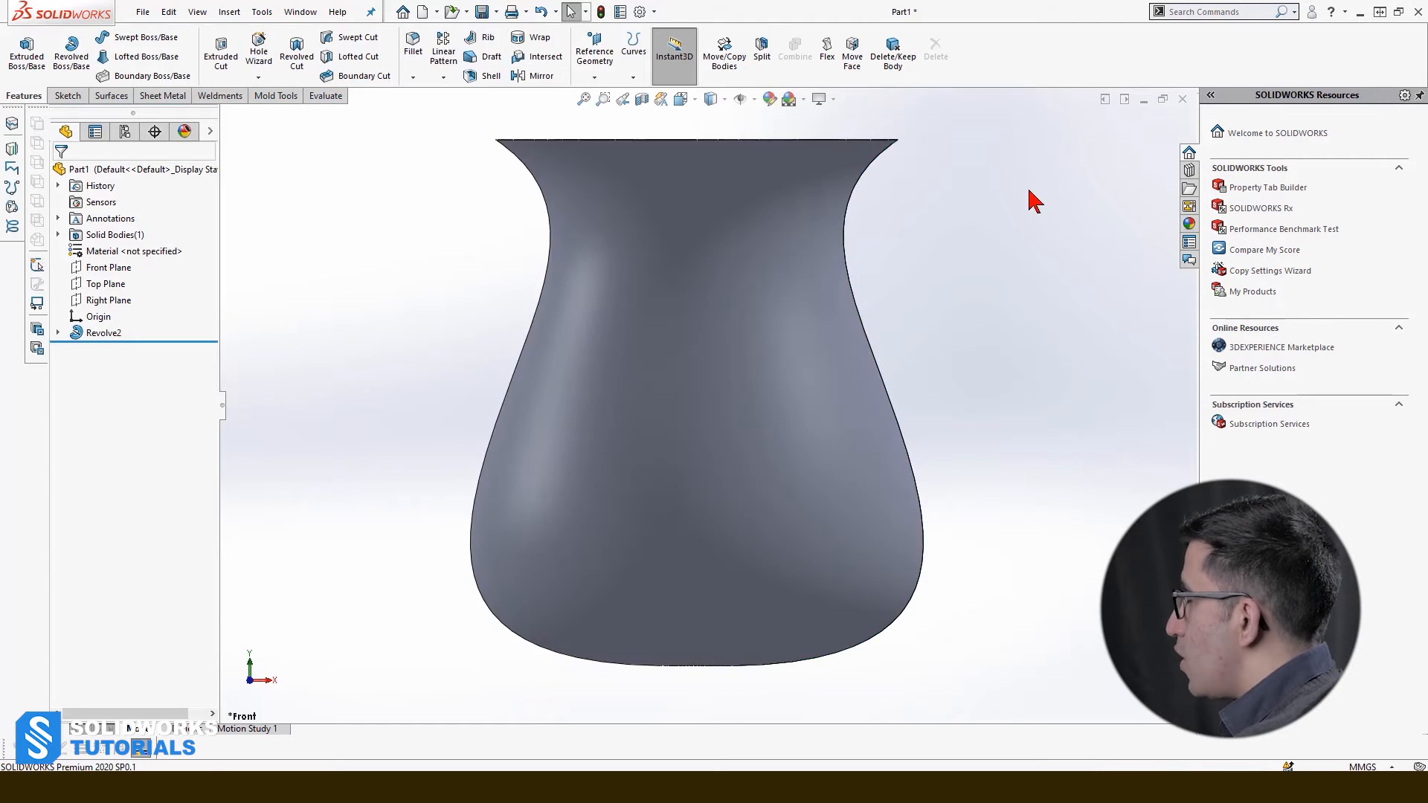
scroll("down", 3)
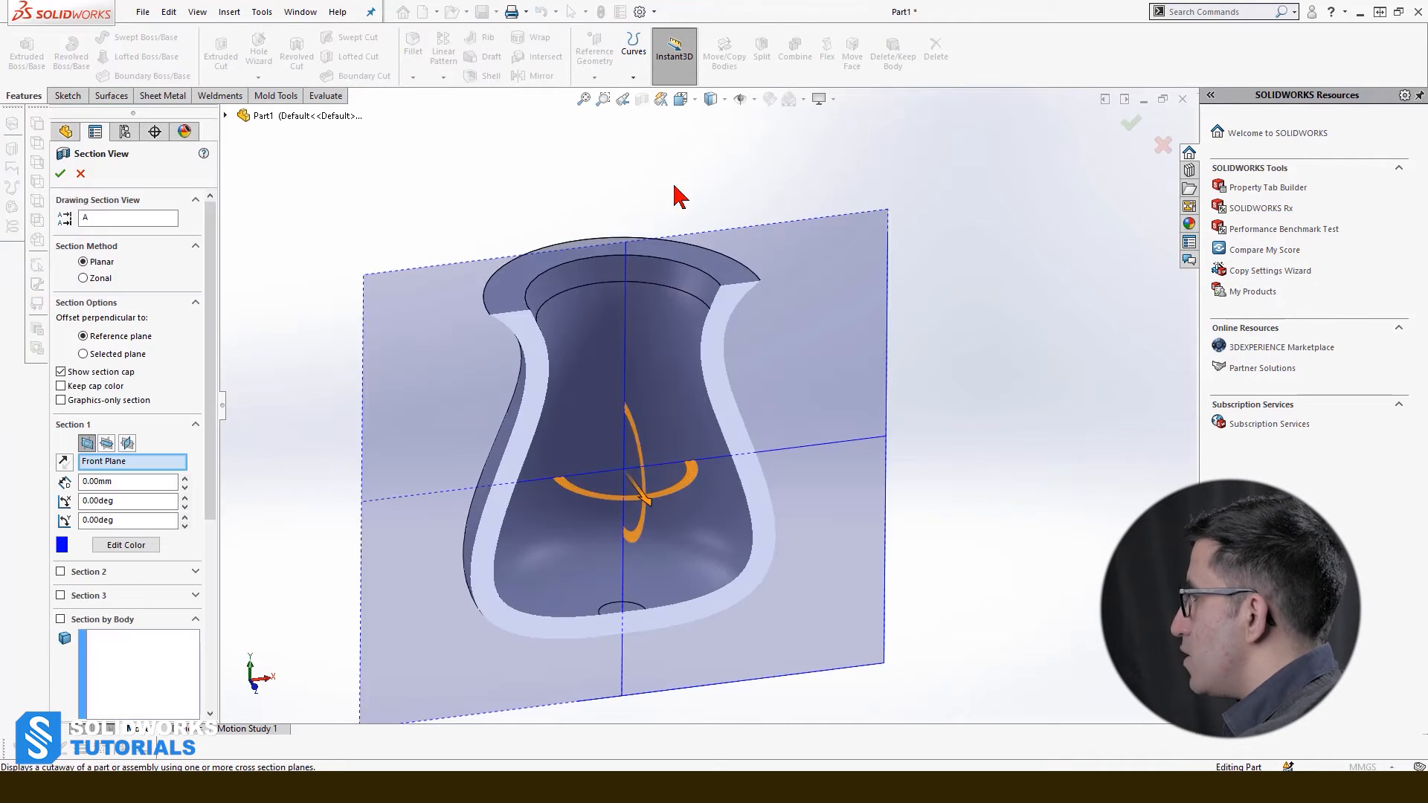
Section the vase on the Top Plane at a 73 mm offset, close it, and start a new document.
left_click(108, 443)
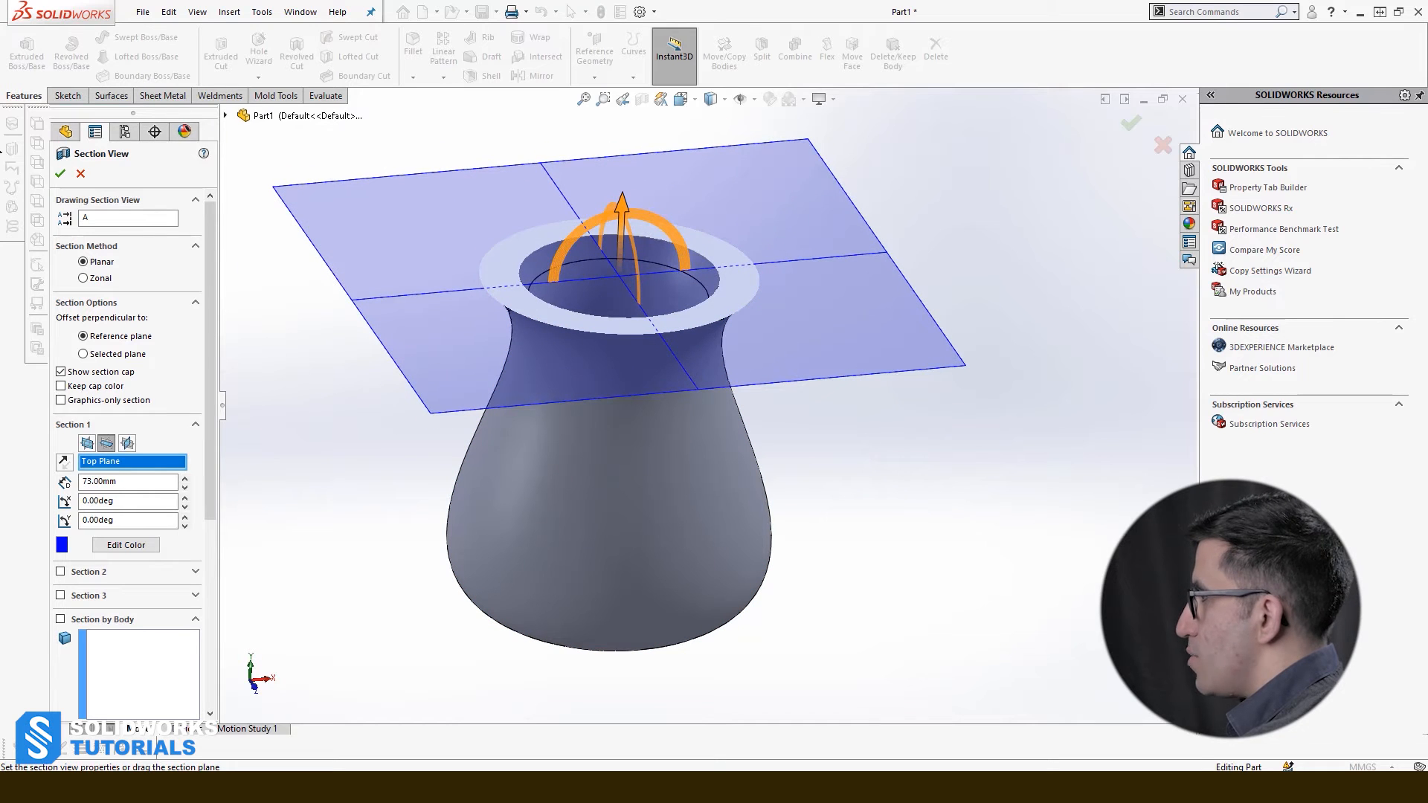
left_click(422, 11)
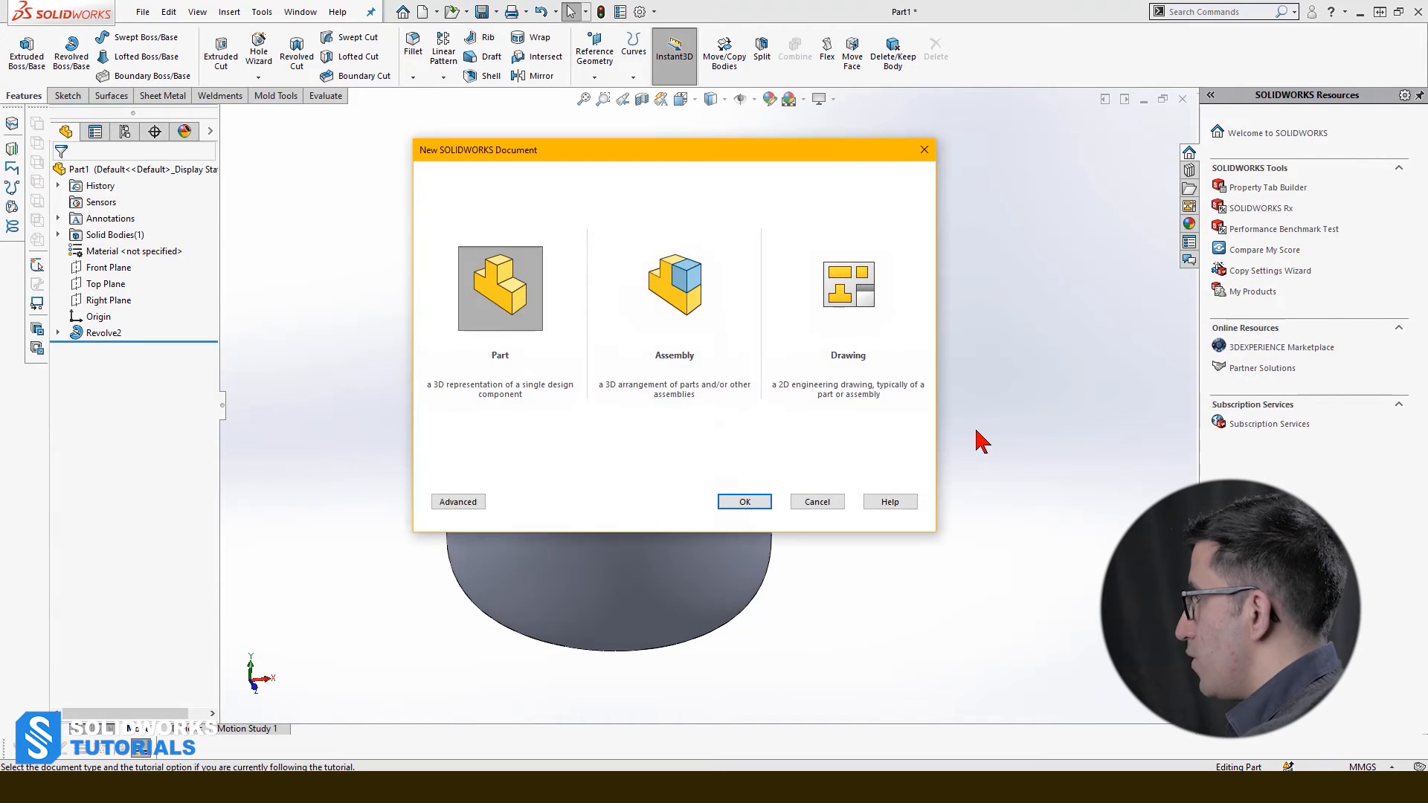
Create a new part, sketch a circle on the Top Plane, and add offset planes Plane1–Plane3 beneath it.
left_click(744, 501)
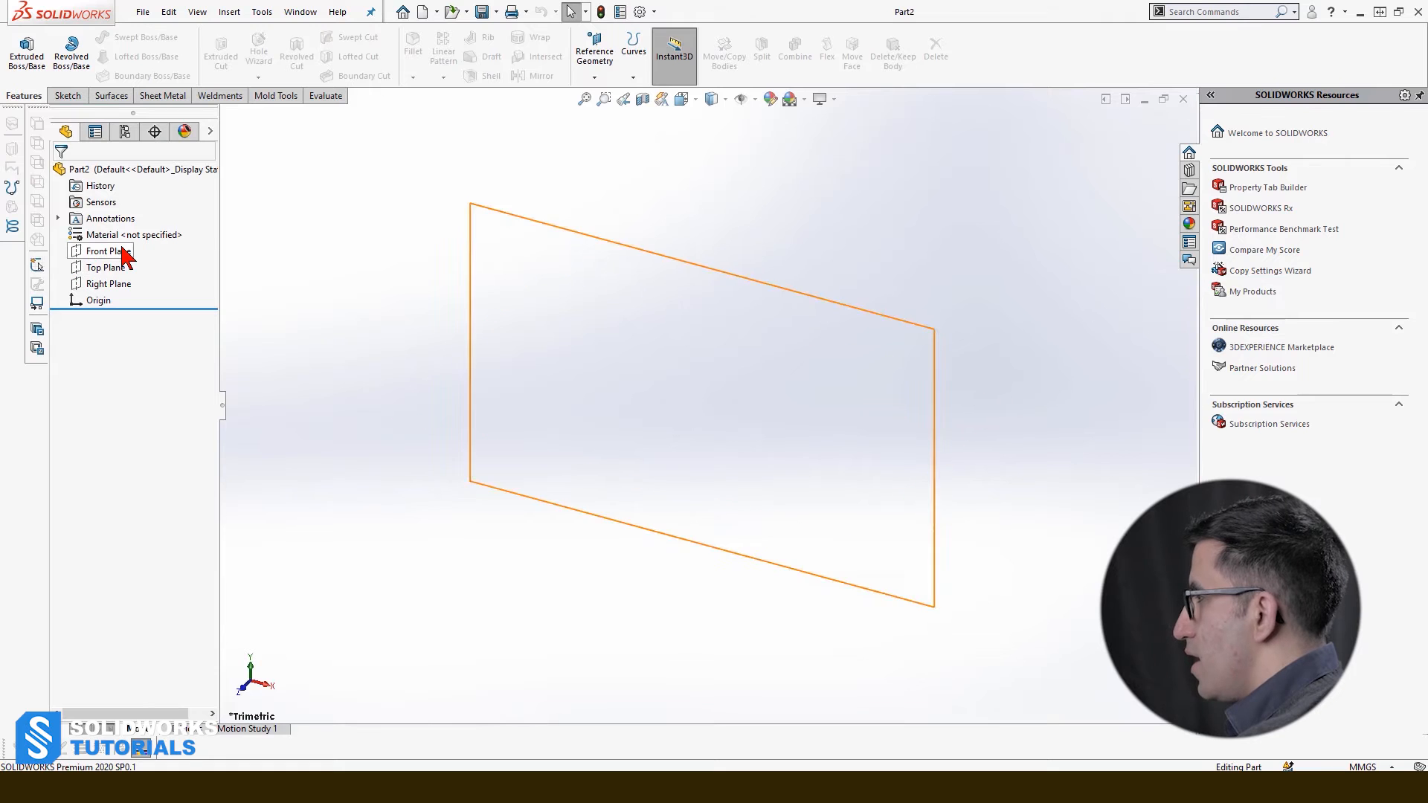
left_click(105, 250)
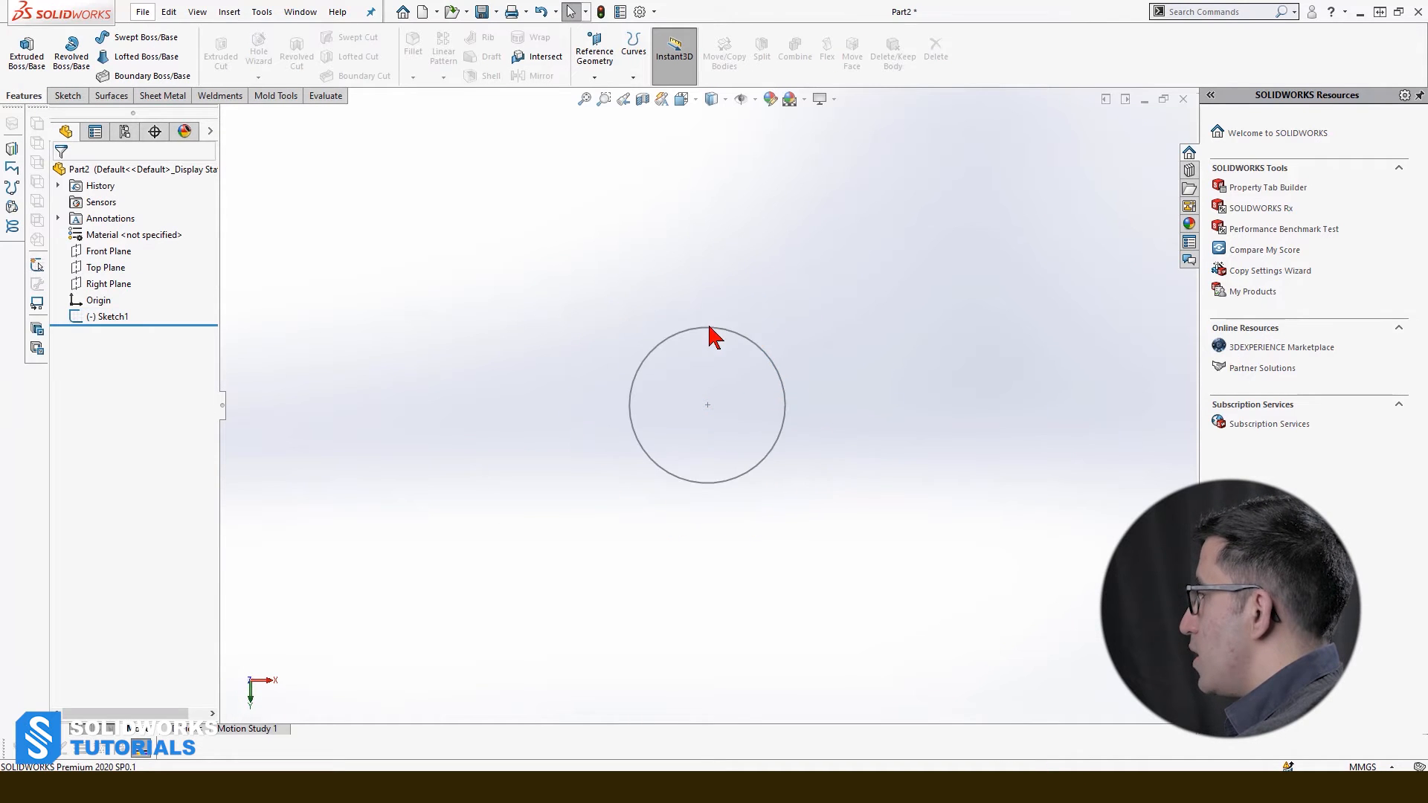
left_click(107, 250)
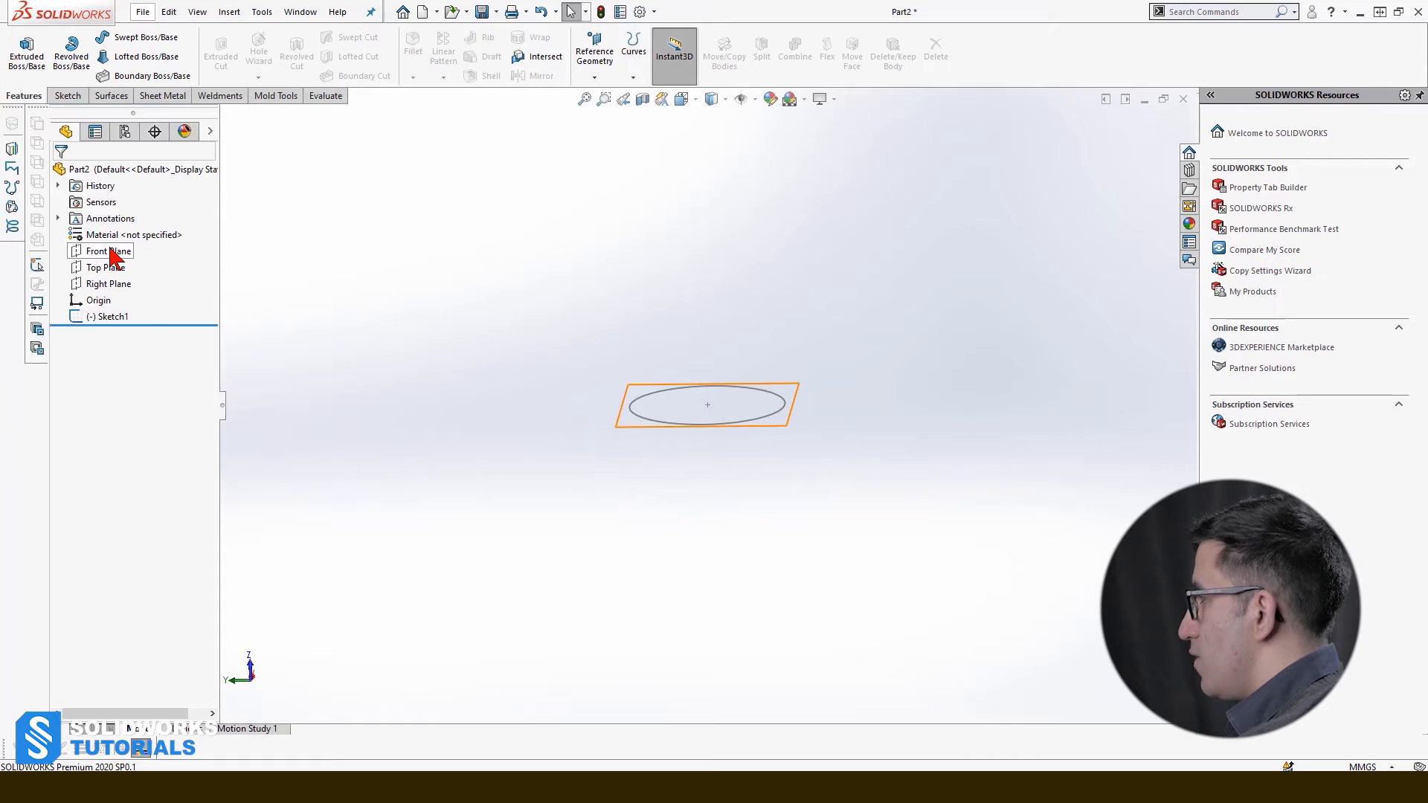
left_click(108, 250)
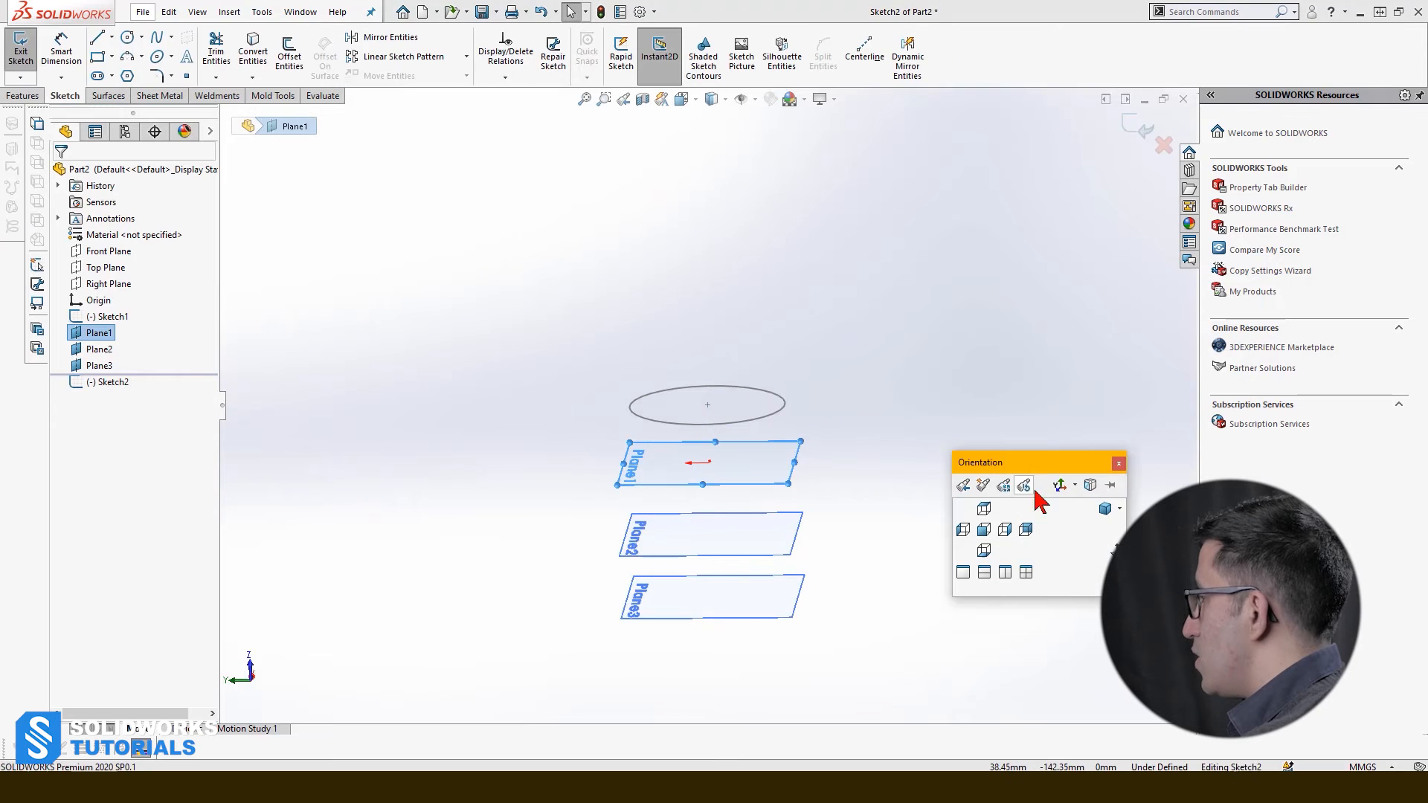
Draw origin-centred circles on Plane1, Plane2 and Plane3, then pick Sketch1 as the first loft profile.
left_click(1023, 485)
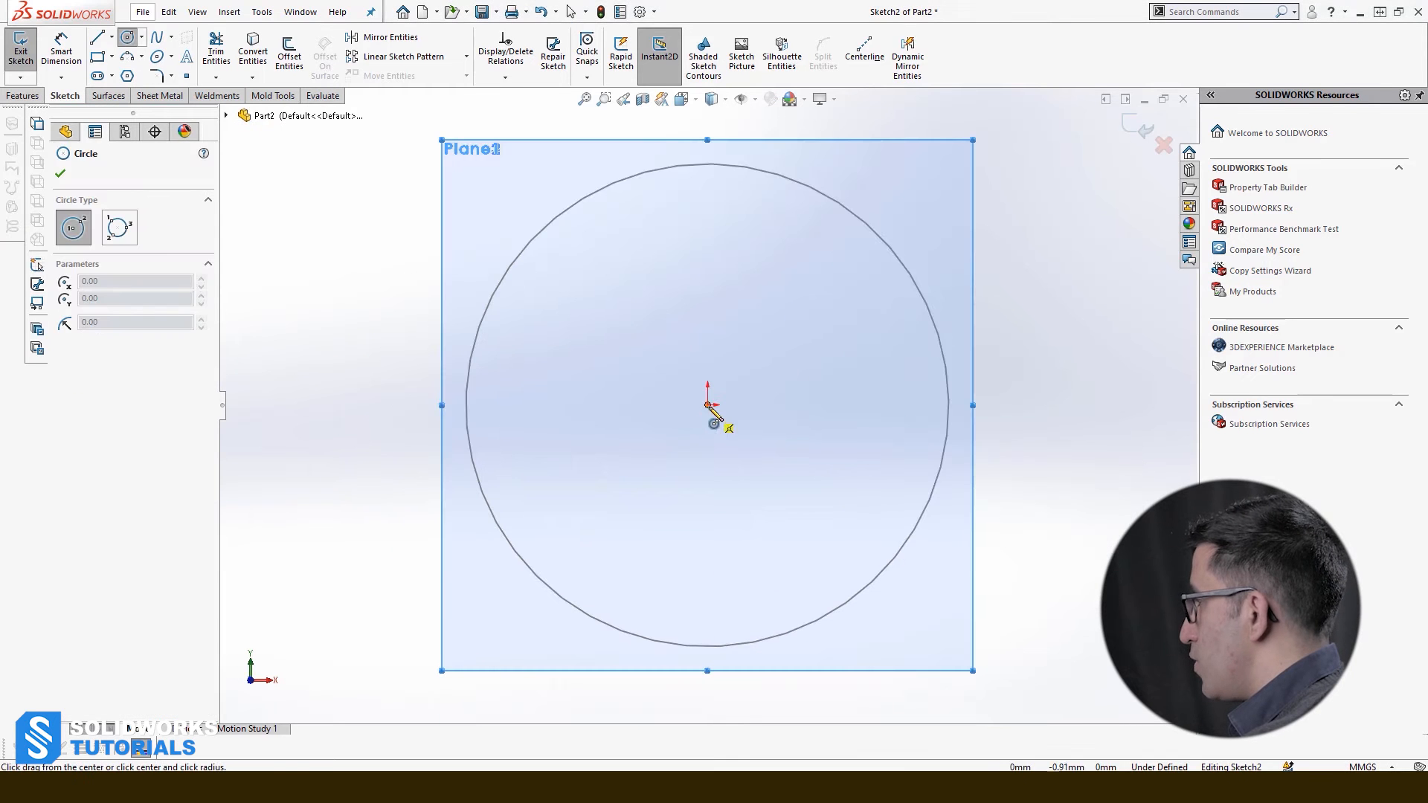
left_click(708, 405)
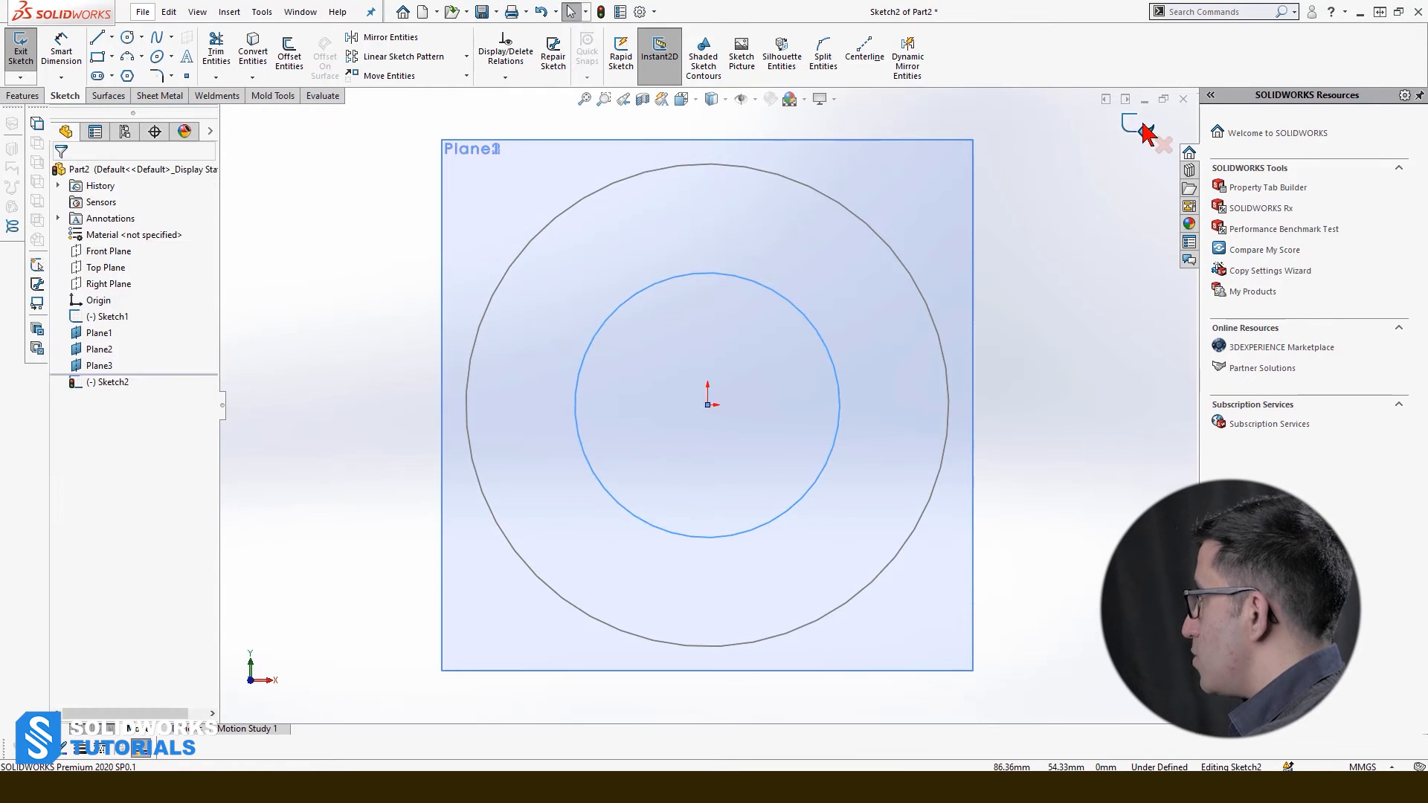
left_click(19, 48)
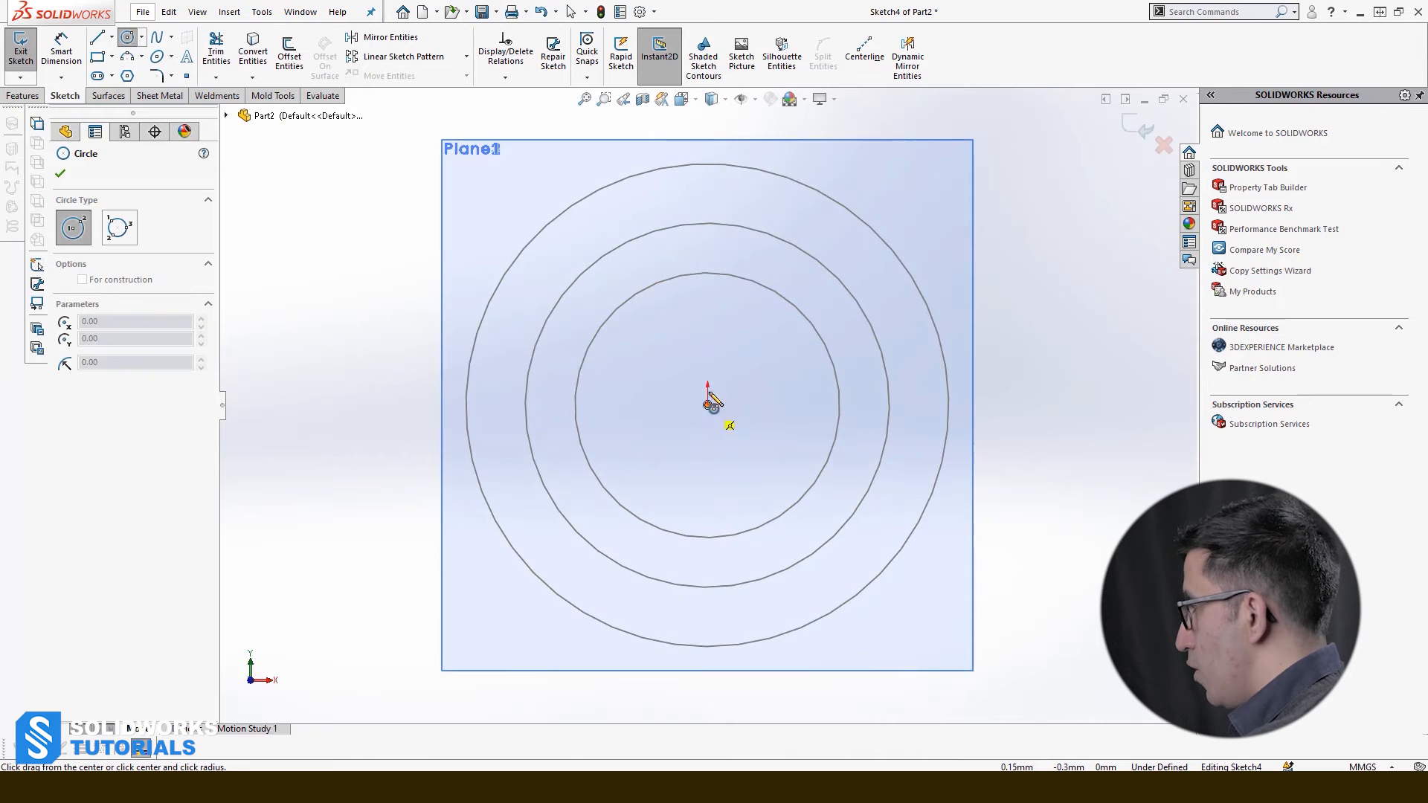
left_click(60, 174)
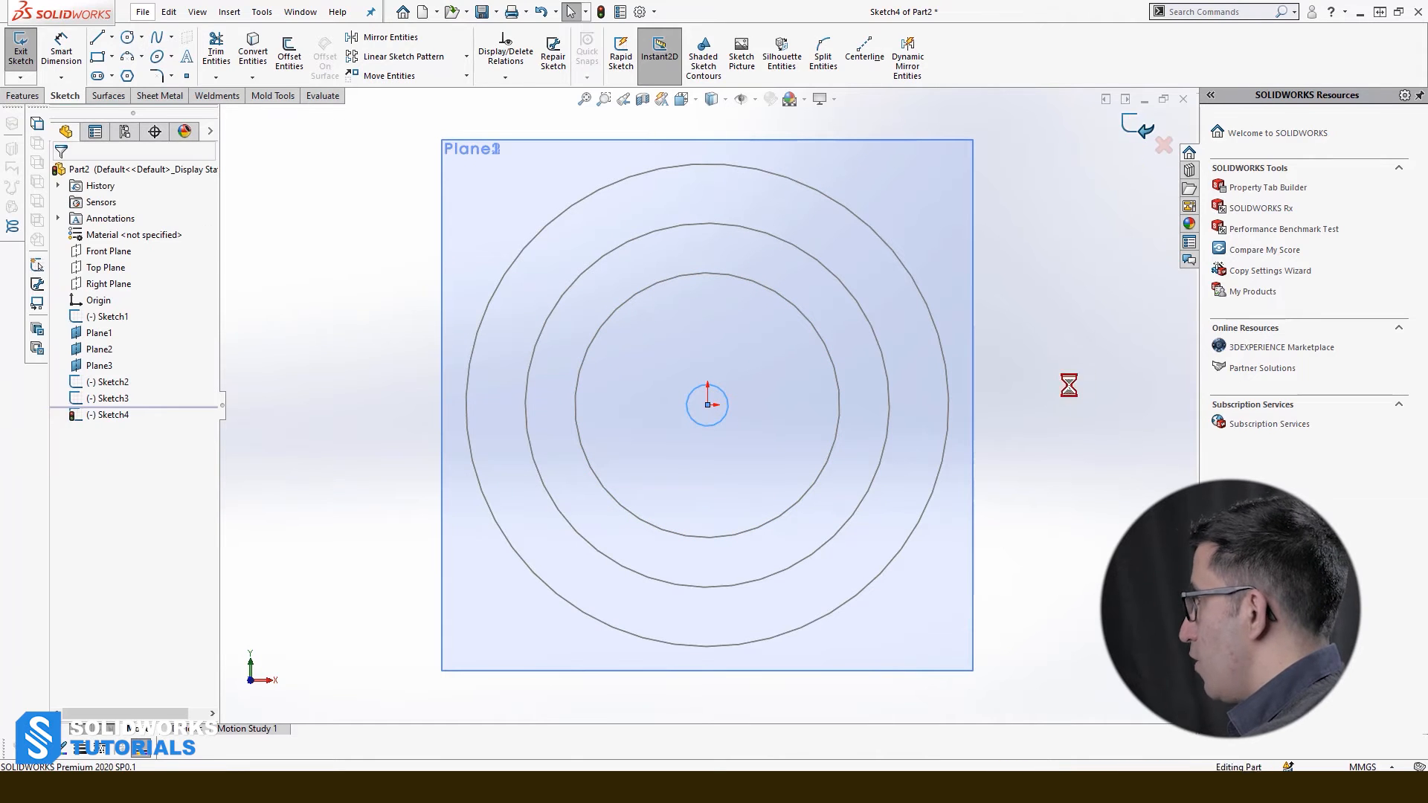
left_click(19, 47)
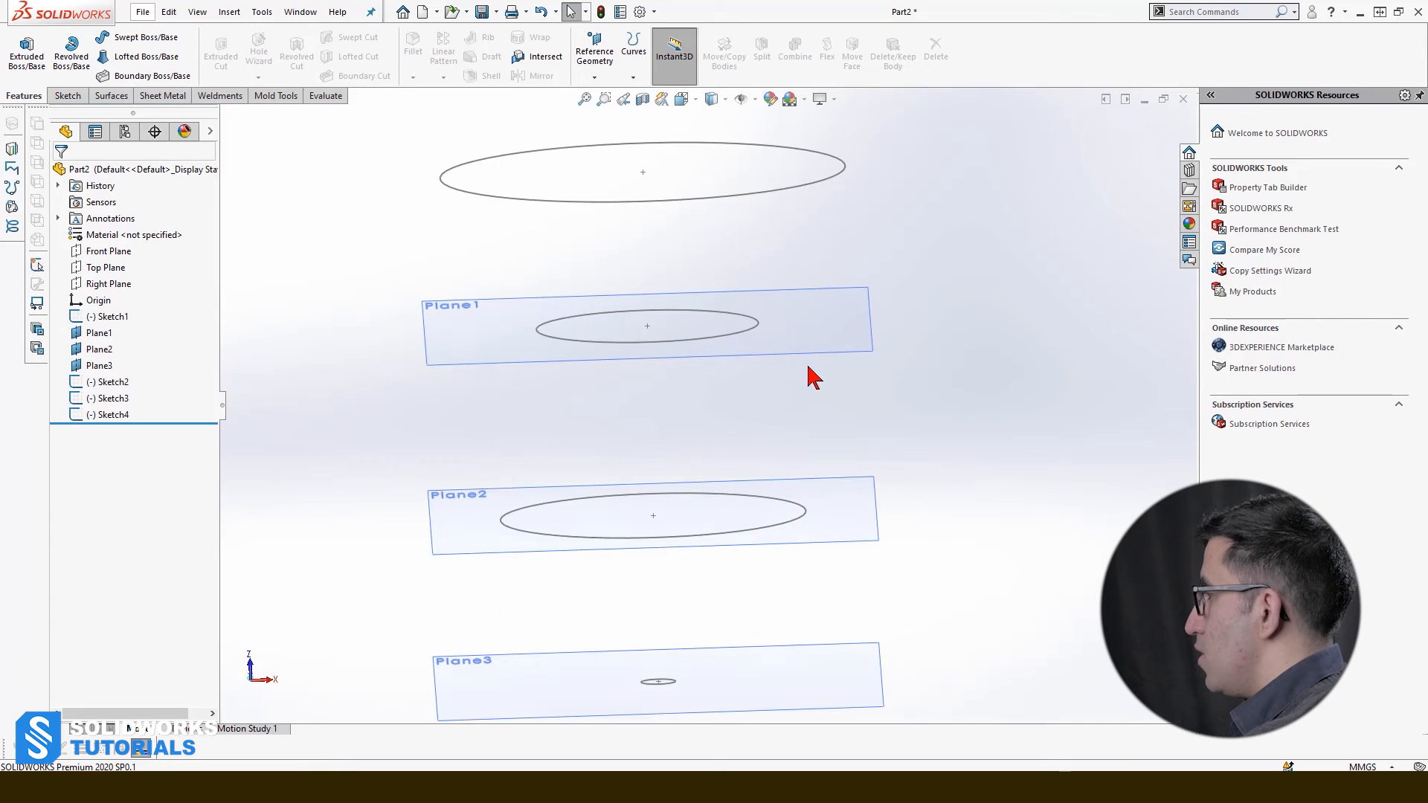
mouse_move(768, 235)
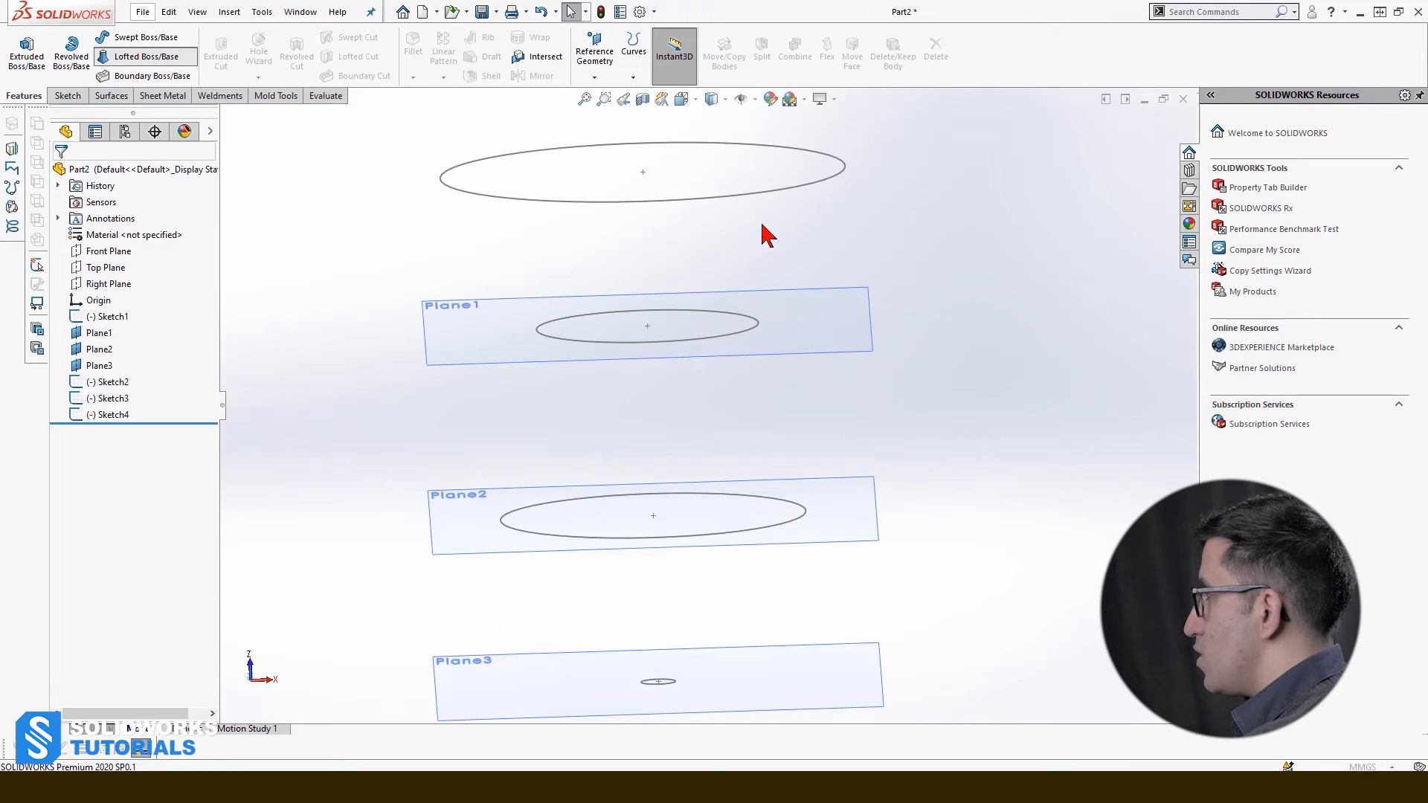
left_click(143, 57)
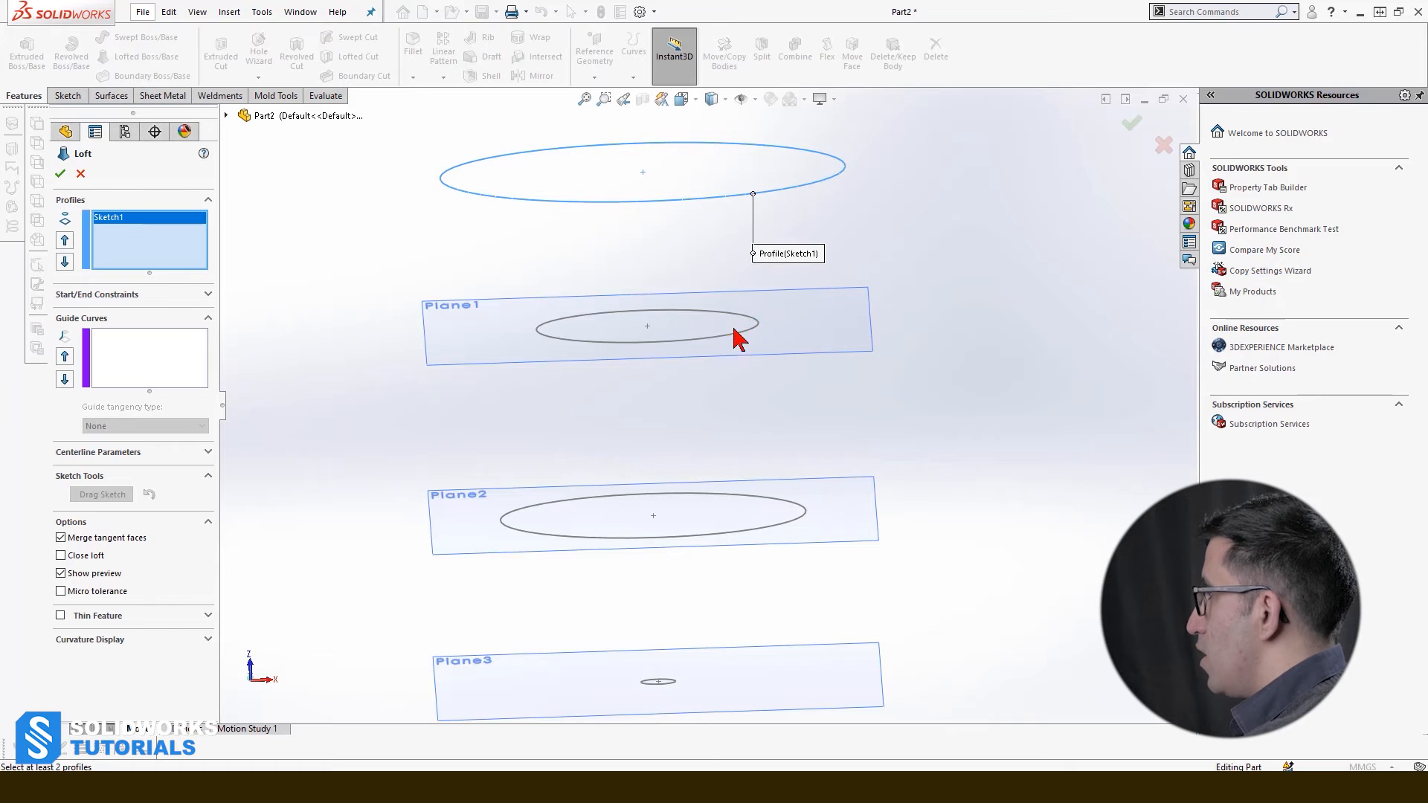
Add Sketch2 through Sketch4 as loft profiles in order and confirm Loft1 into a vase-shaped solid.
left_click(647, 325)
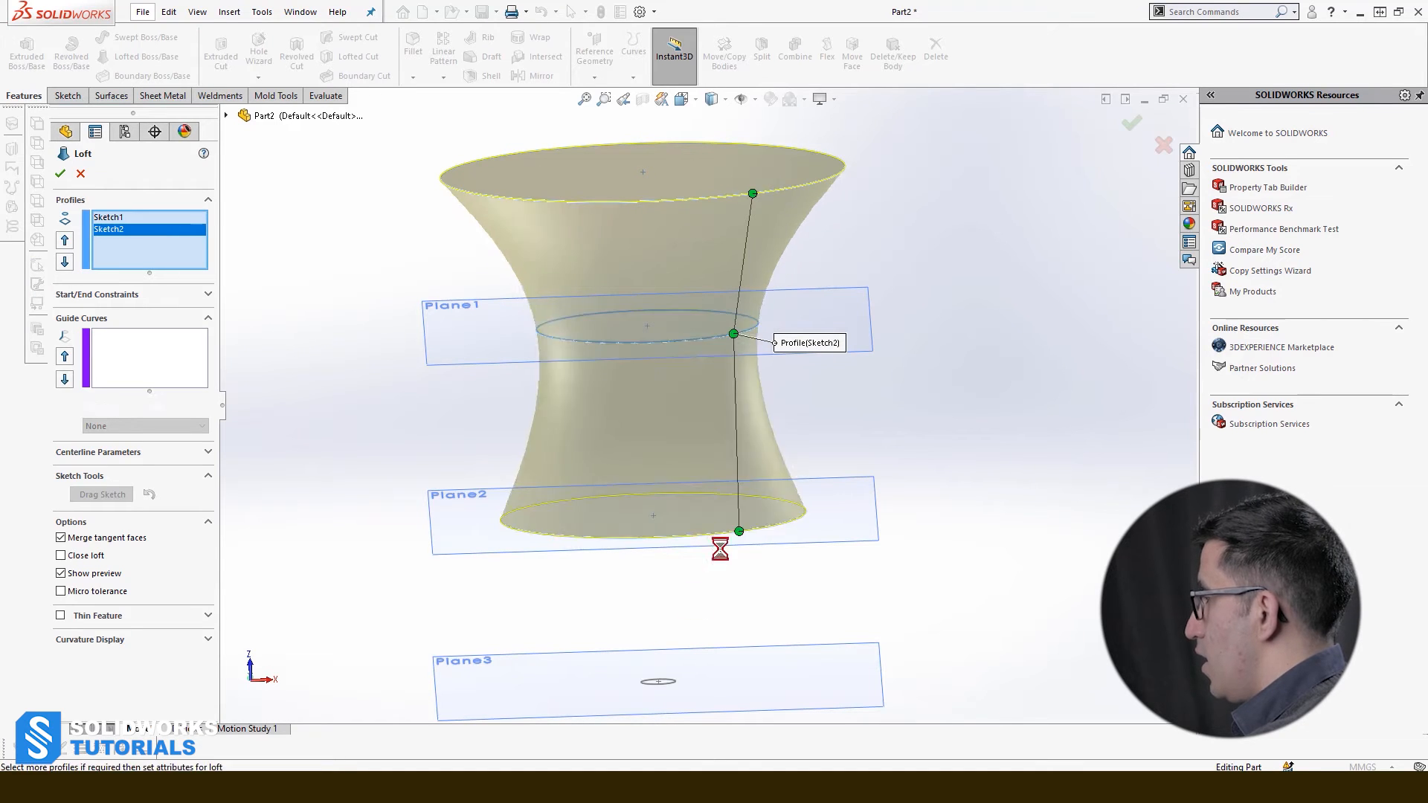
left_click(656, 681)
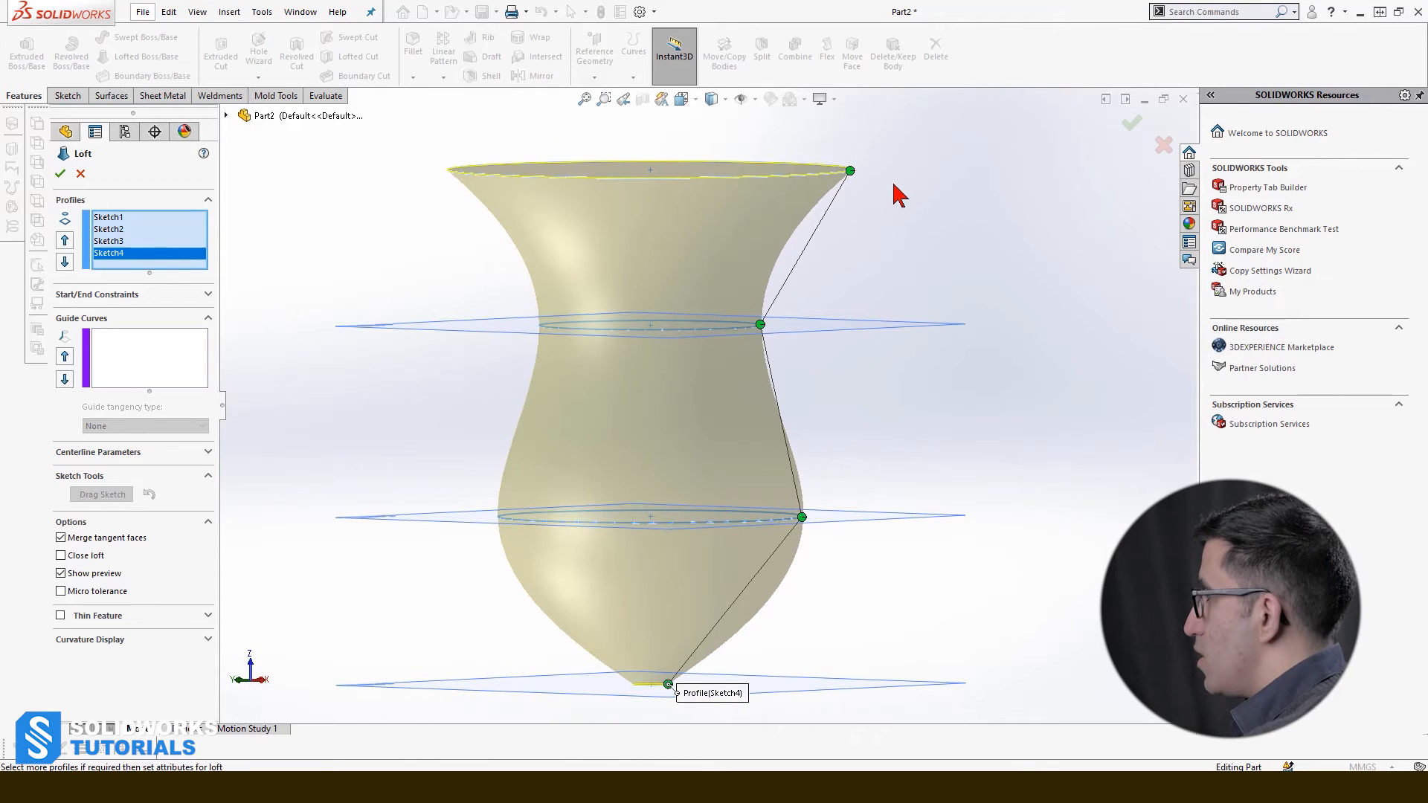
mouse_move(9, 168)
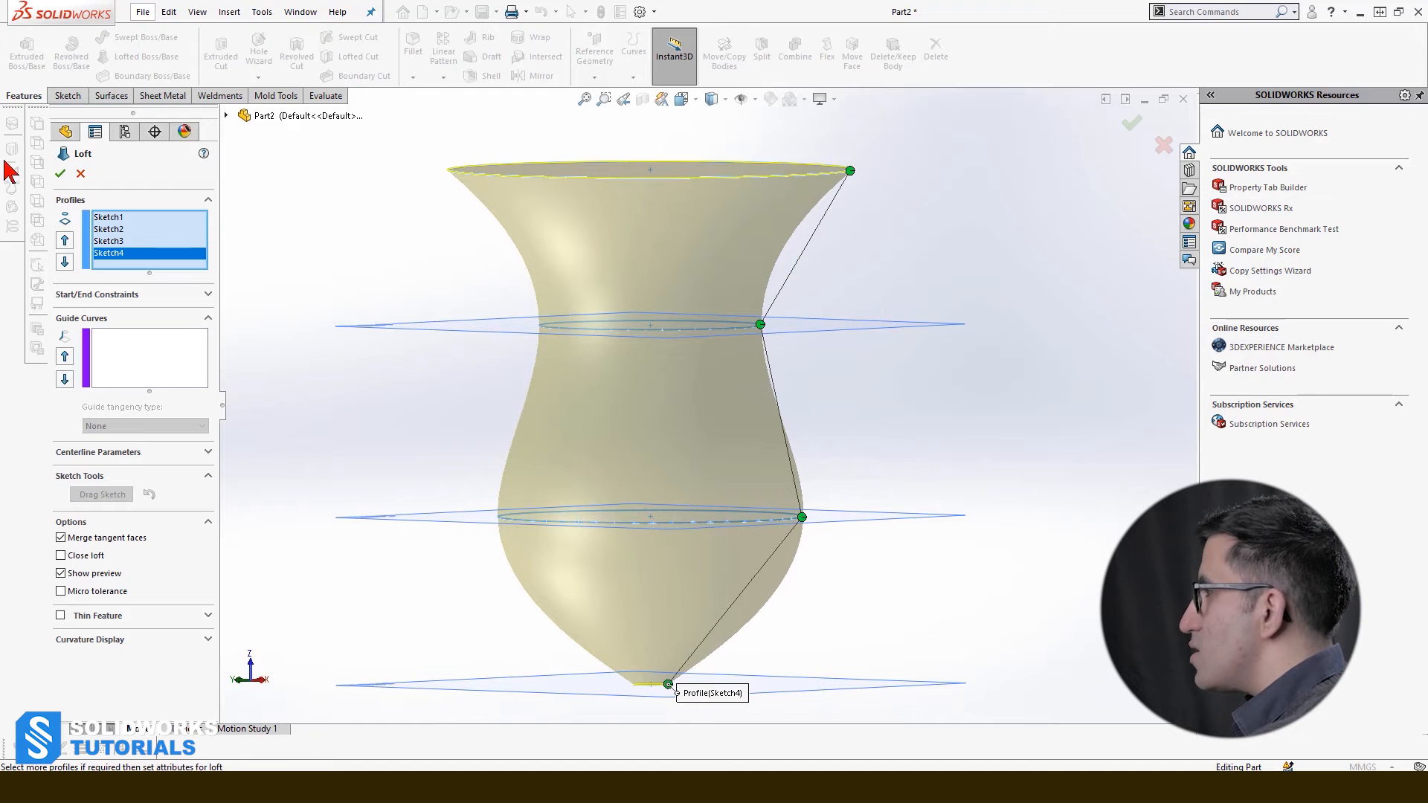
left_click(59, 172)
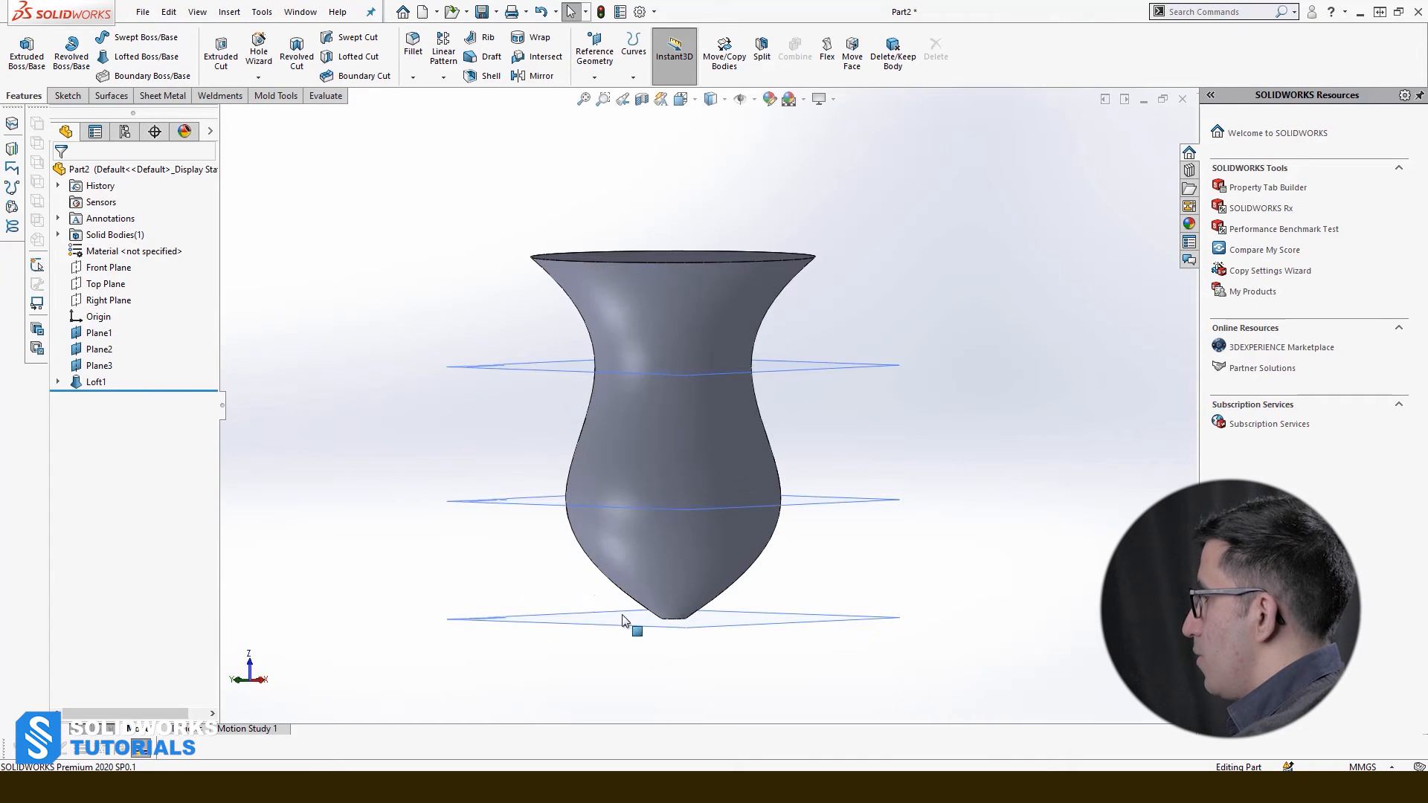
Edit Sketch4 inside Loft1 to enlarge the bottom circle, rebuilding a wide flat-based vase.
left_click(95, 383)
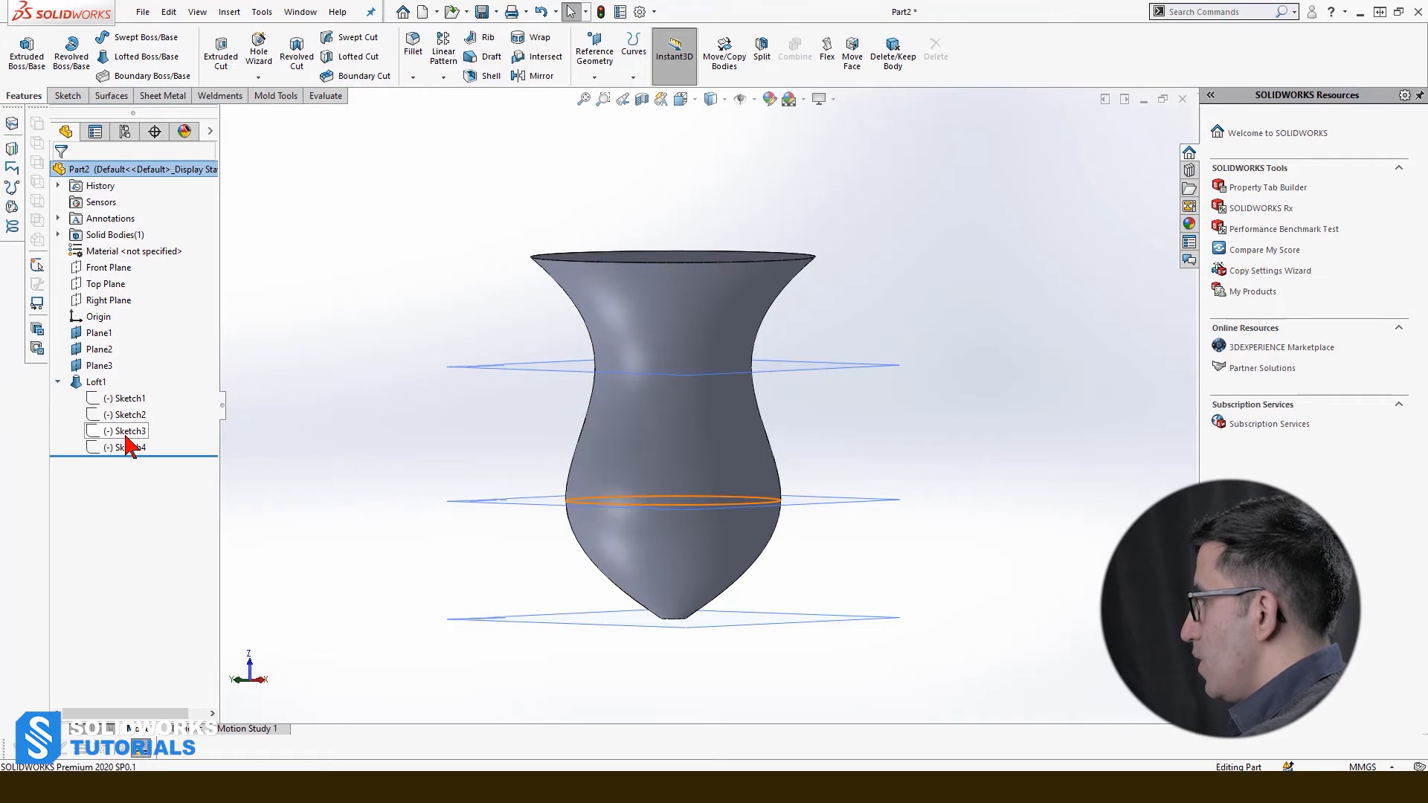
double_click(131, 431)
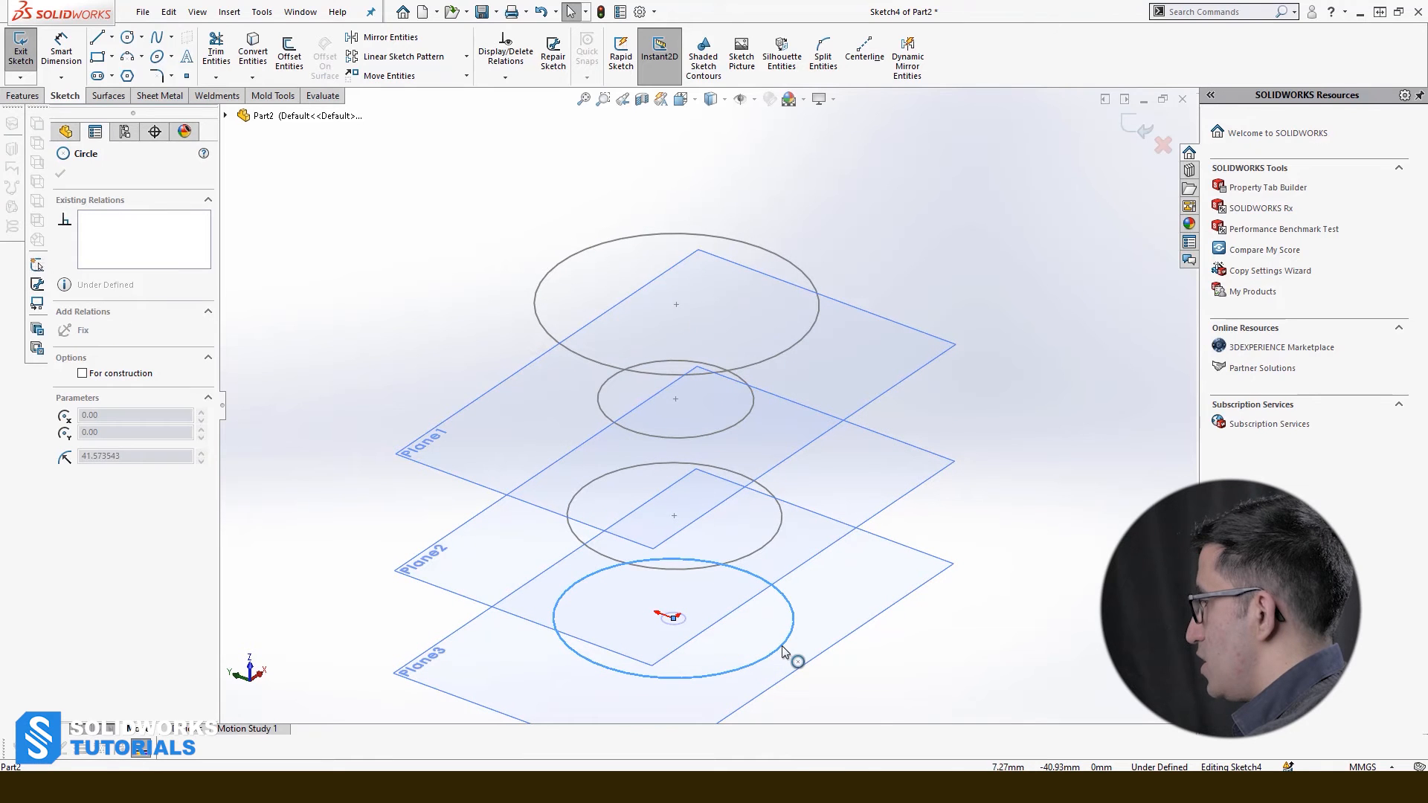
left_click(59, 174)
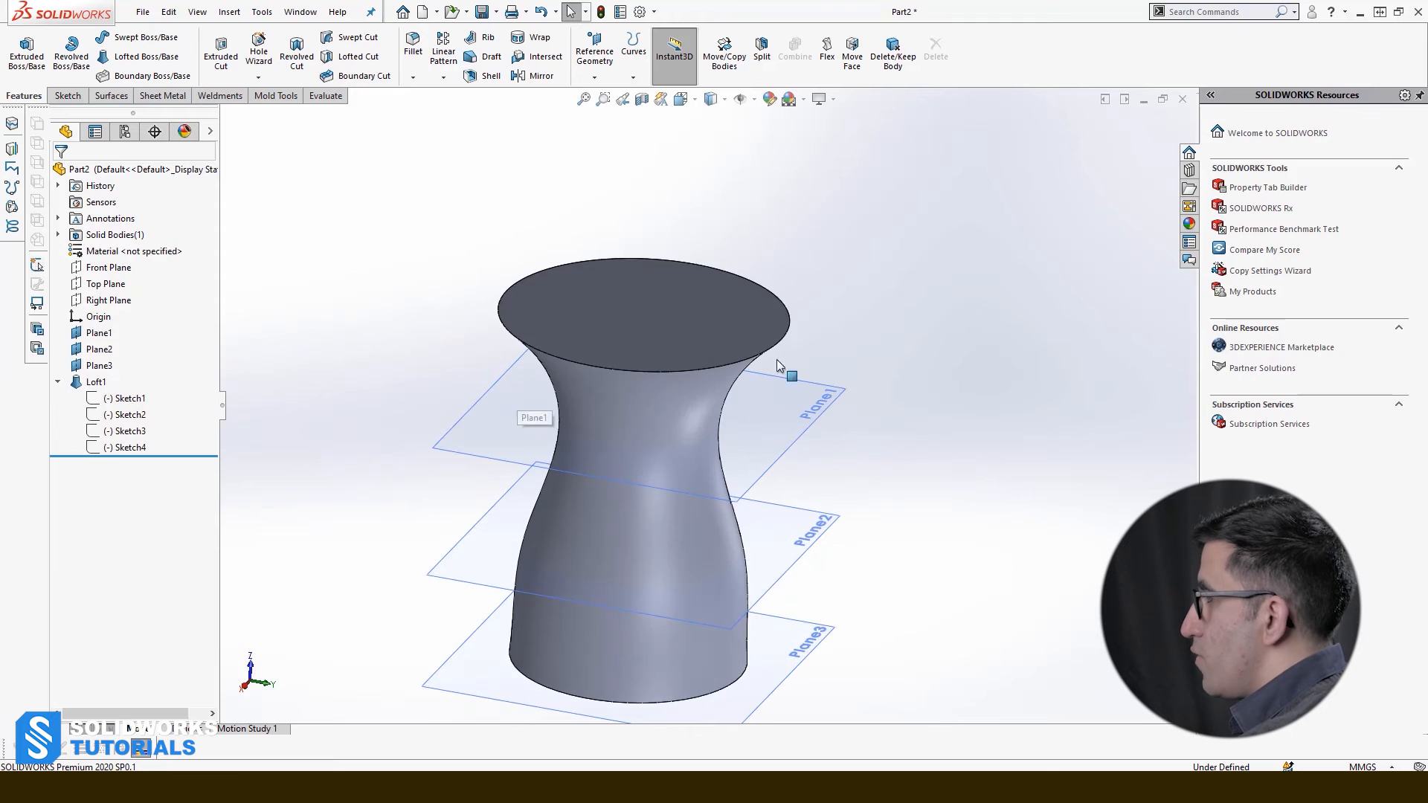
Shell the vase with its top face removed, leaving a thin-walled open body.
left_click(481, 57)
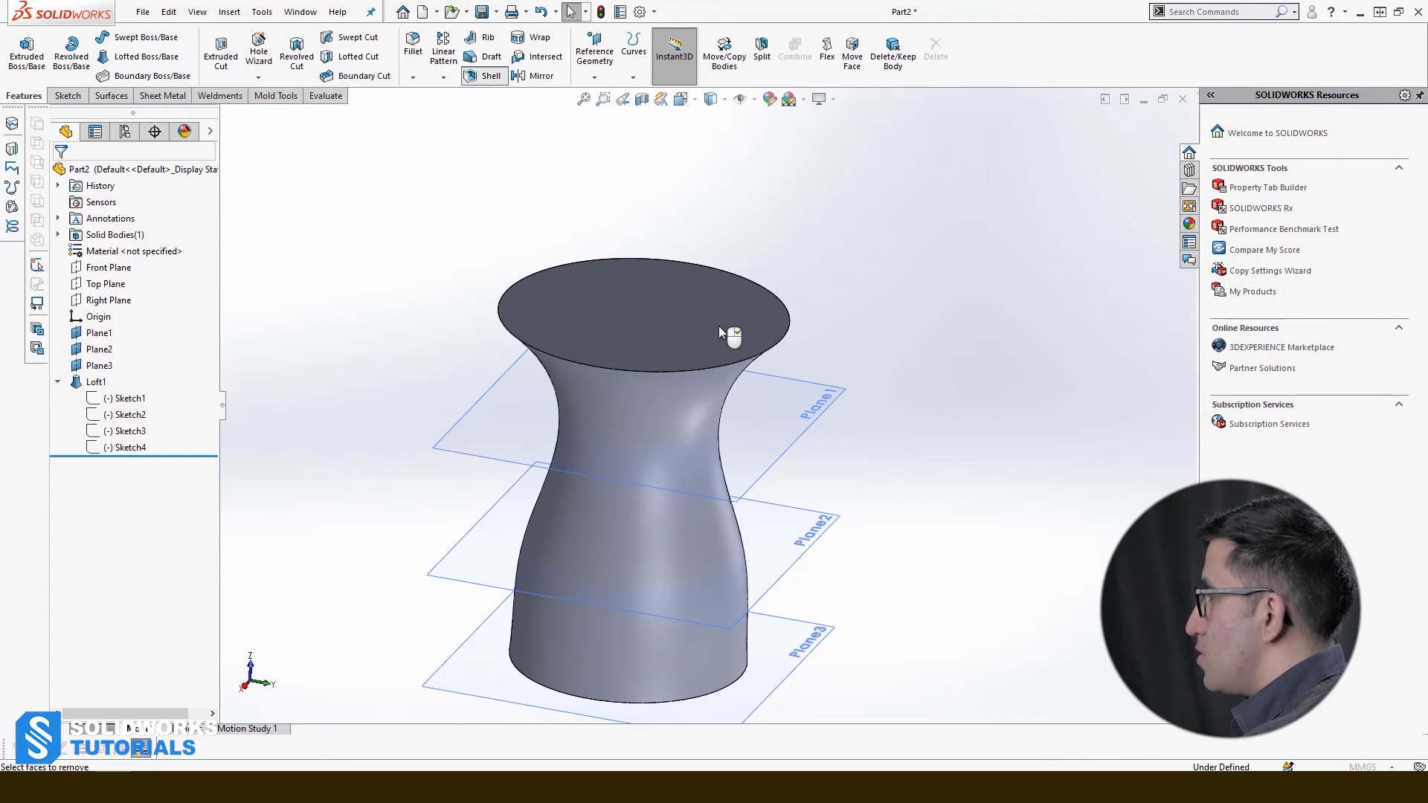
left_click(484, 76)
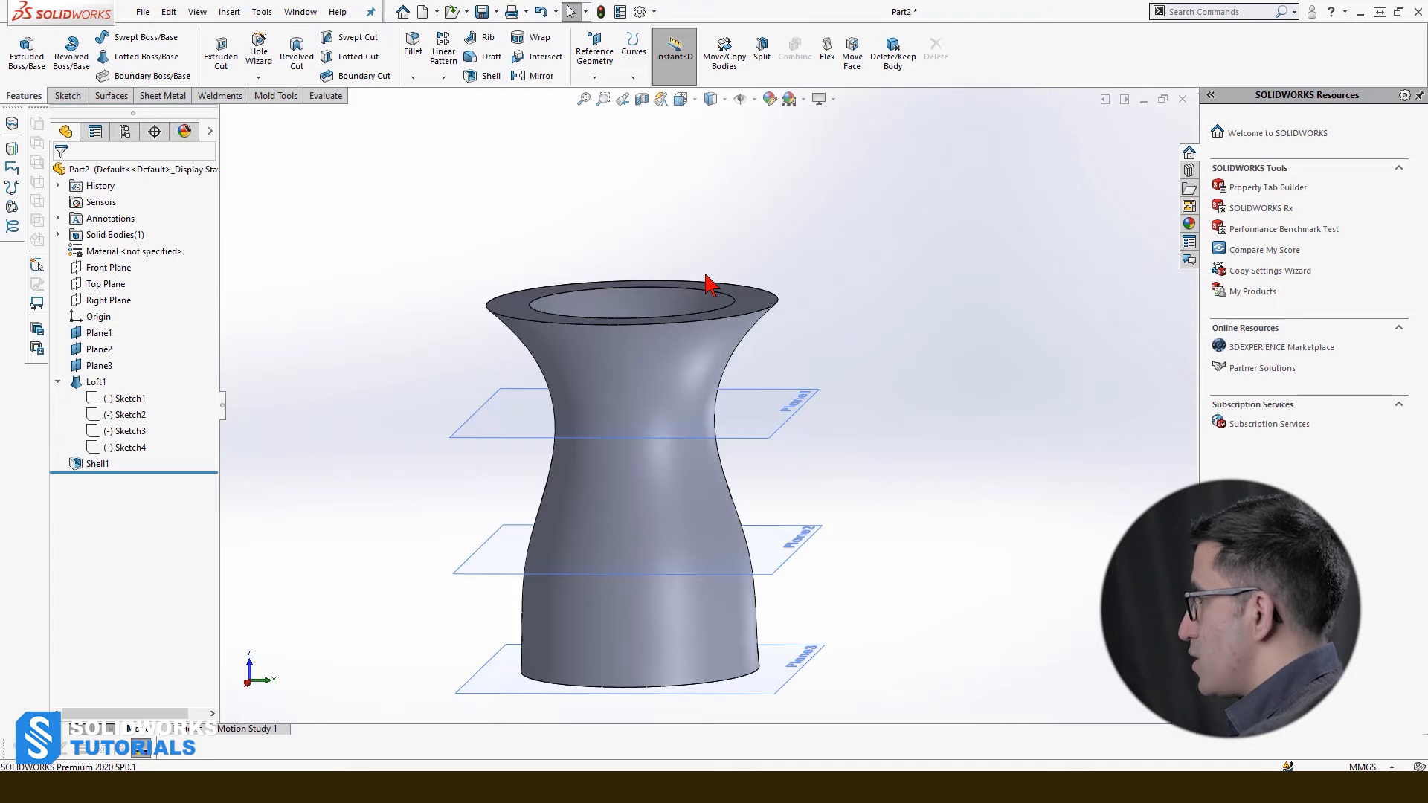
mouse_move(432, 197)
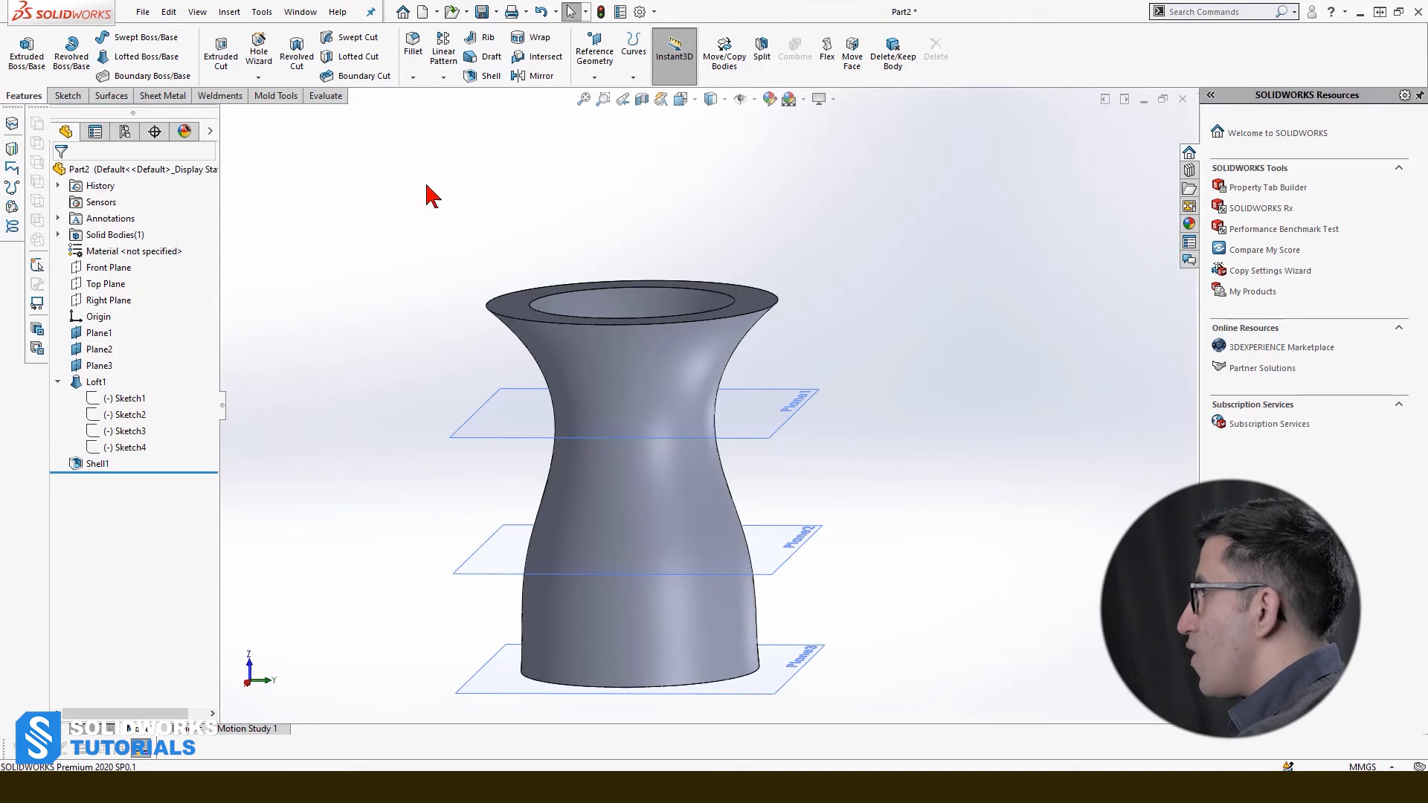
mouse_move(145, 35)
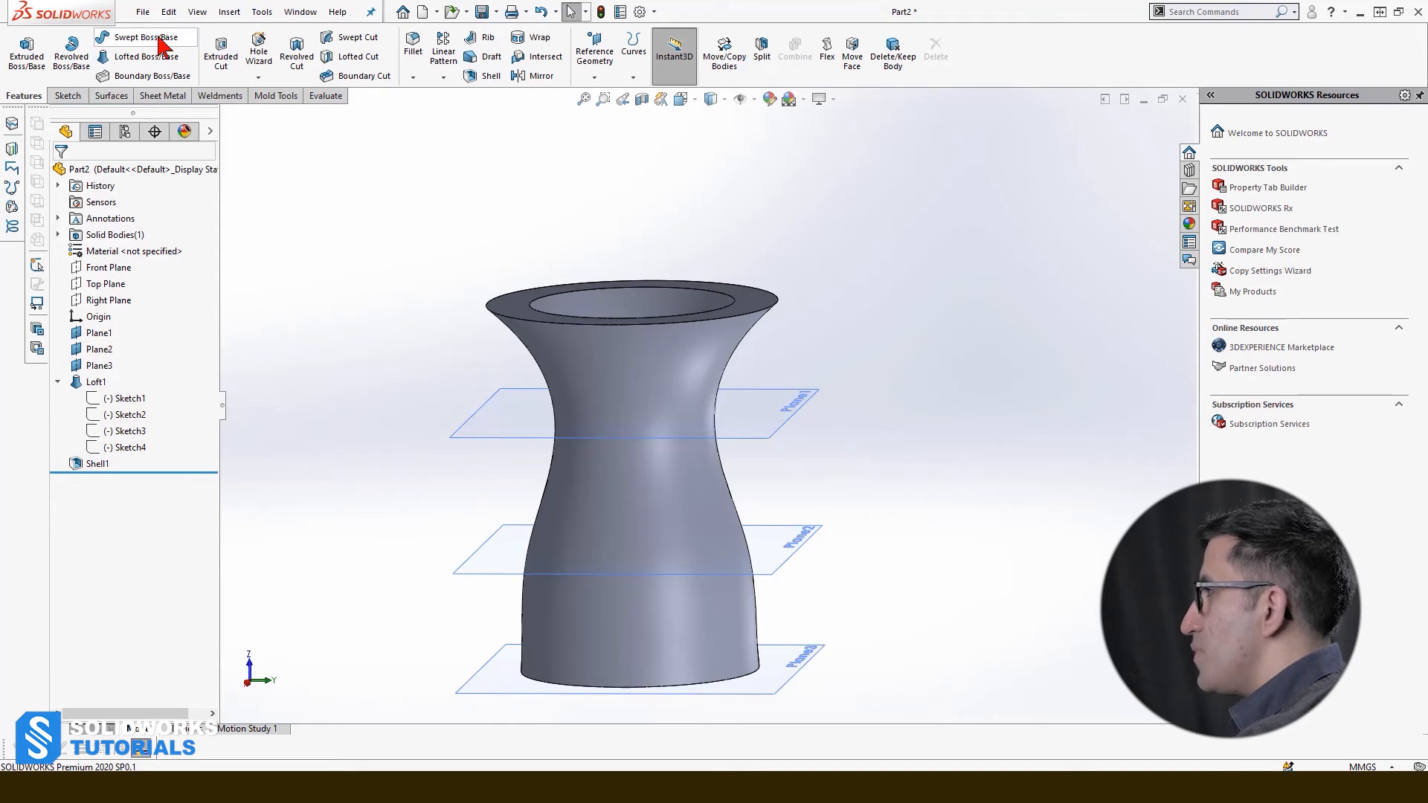
mouse_move(492, 160)
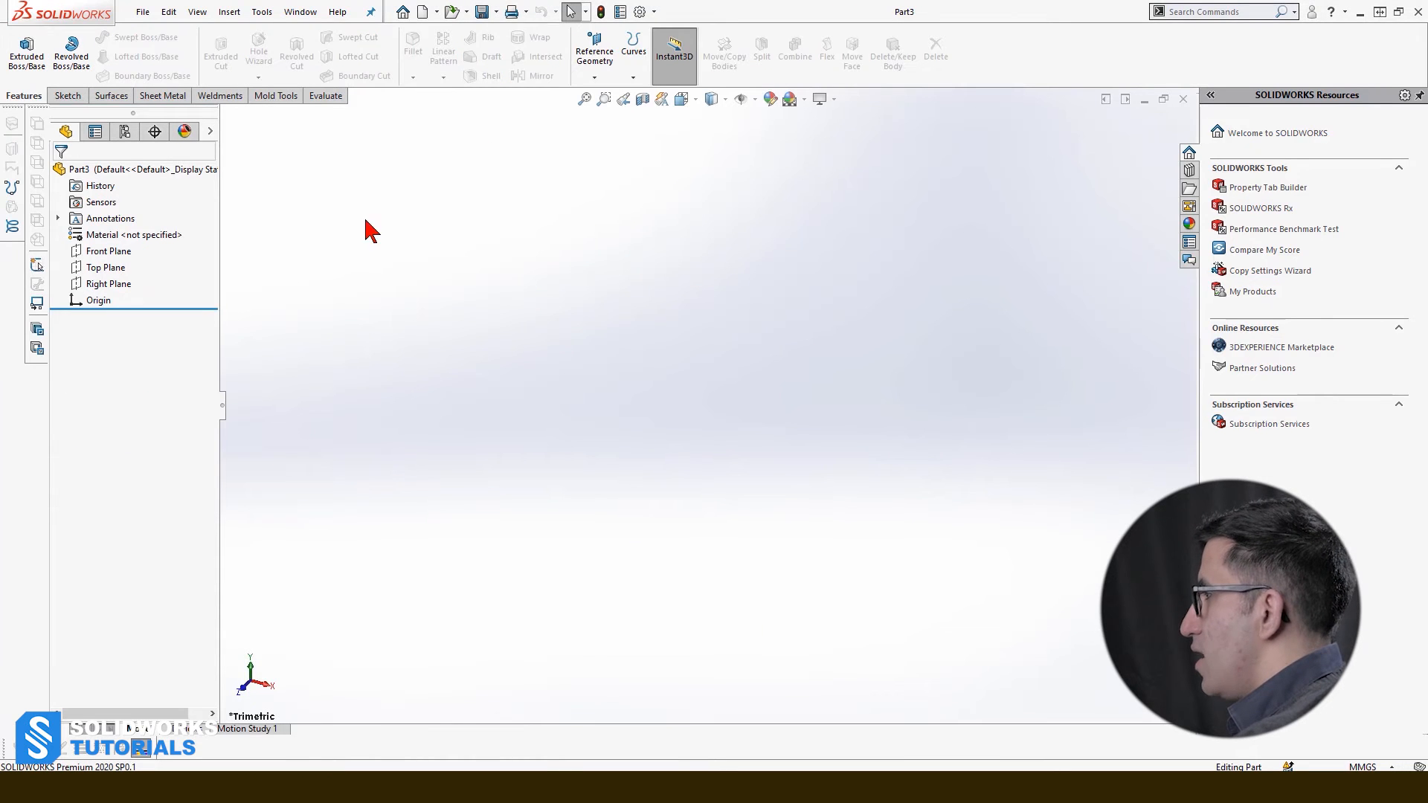
Sketch a corner rectangle on the Front Plane and add Plane1 offset about 65 mm from it.
left_click(107, 252)
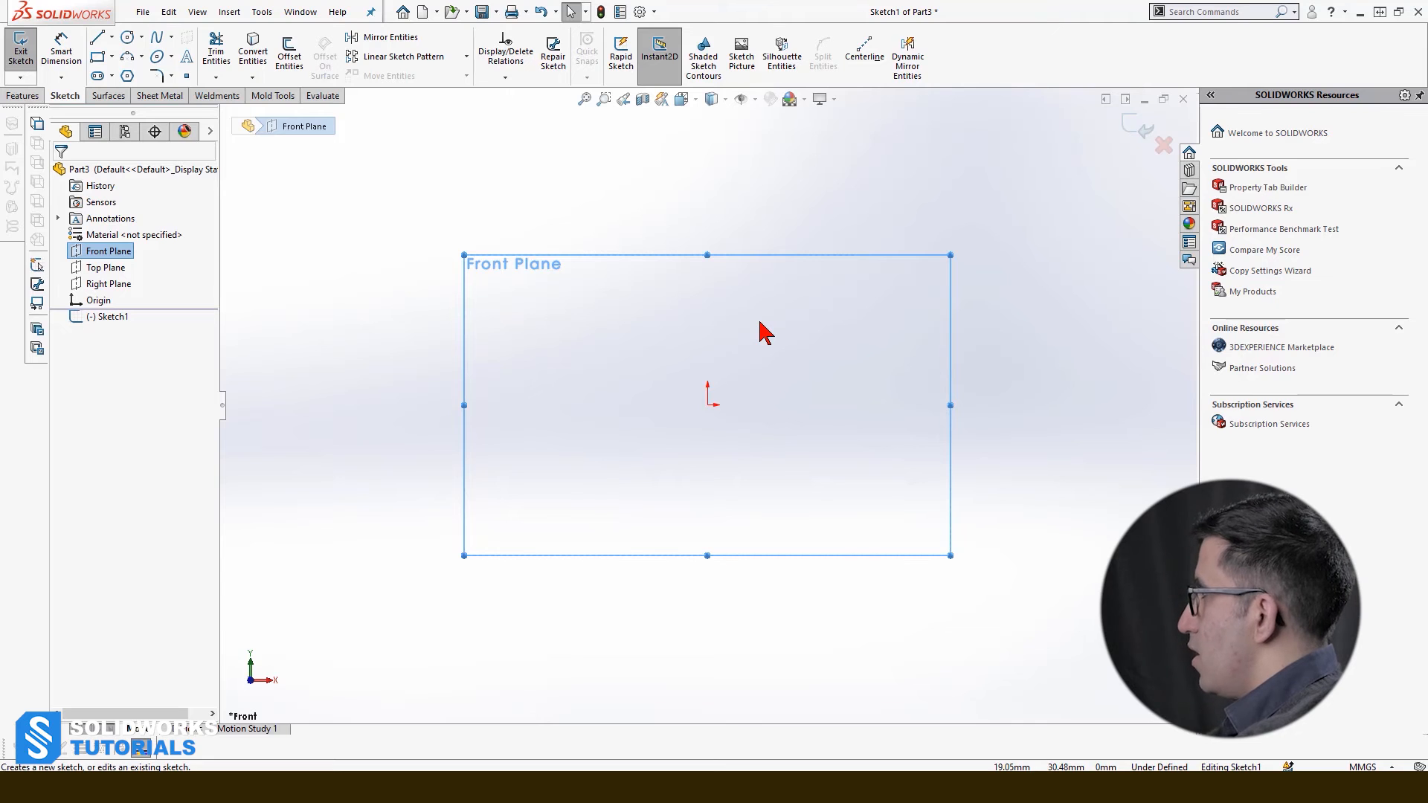
mouse_move(408, 180)
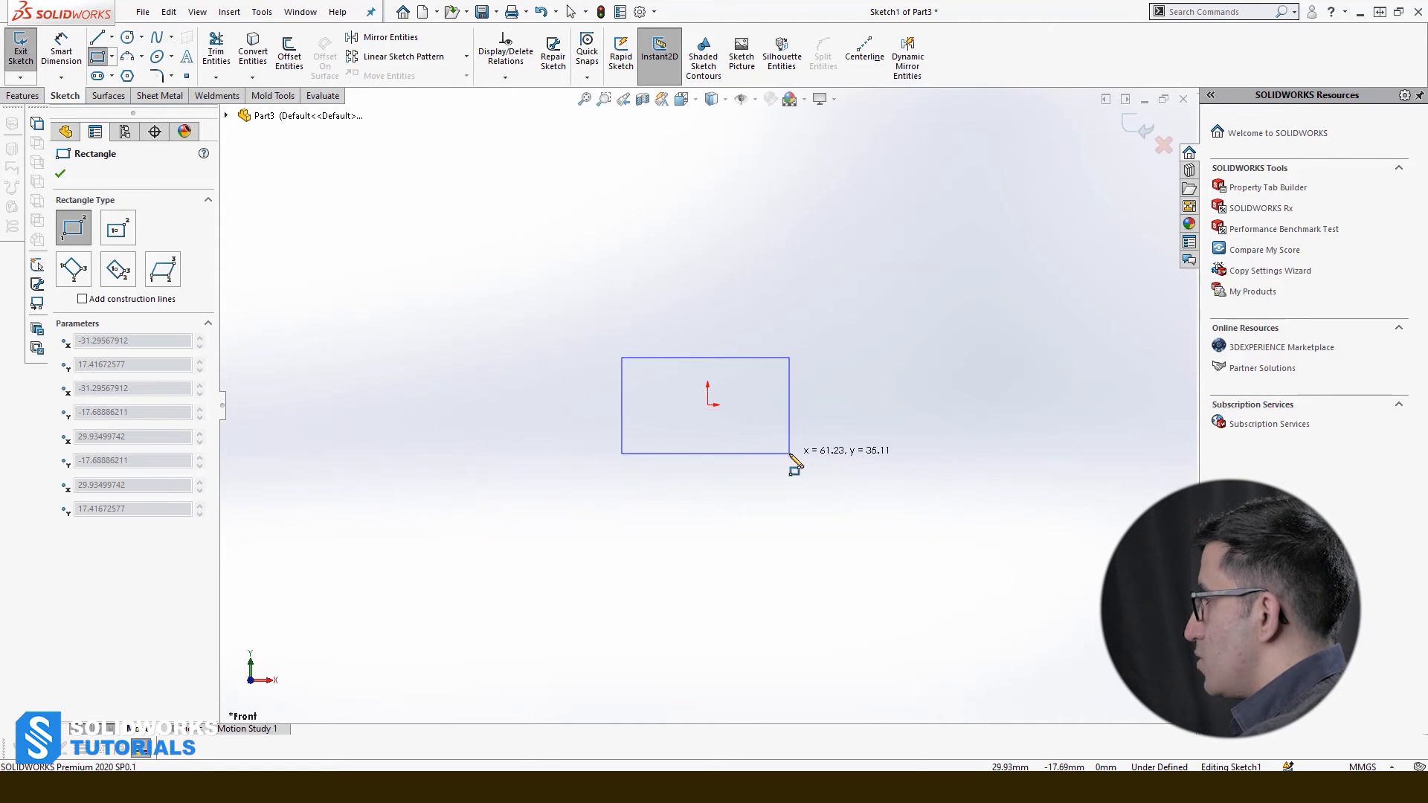
left_click(19, 51)
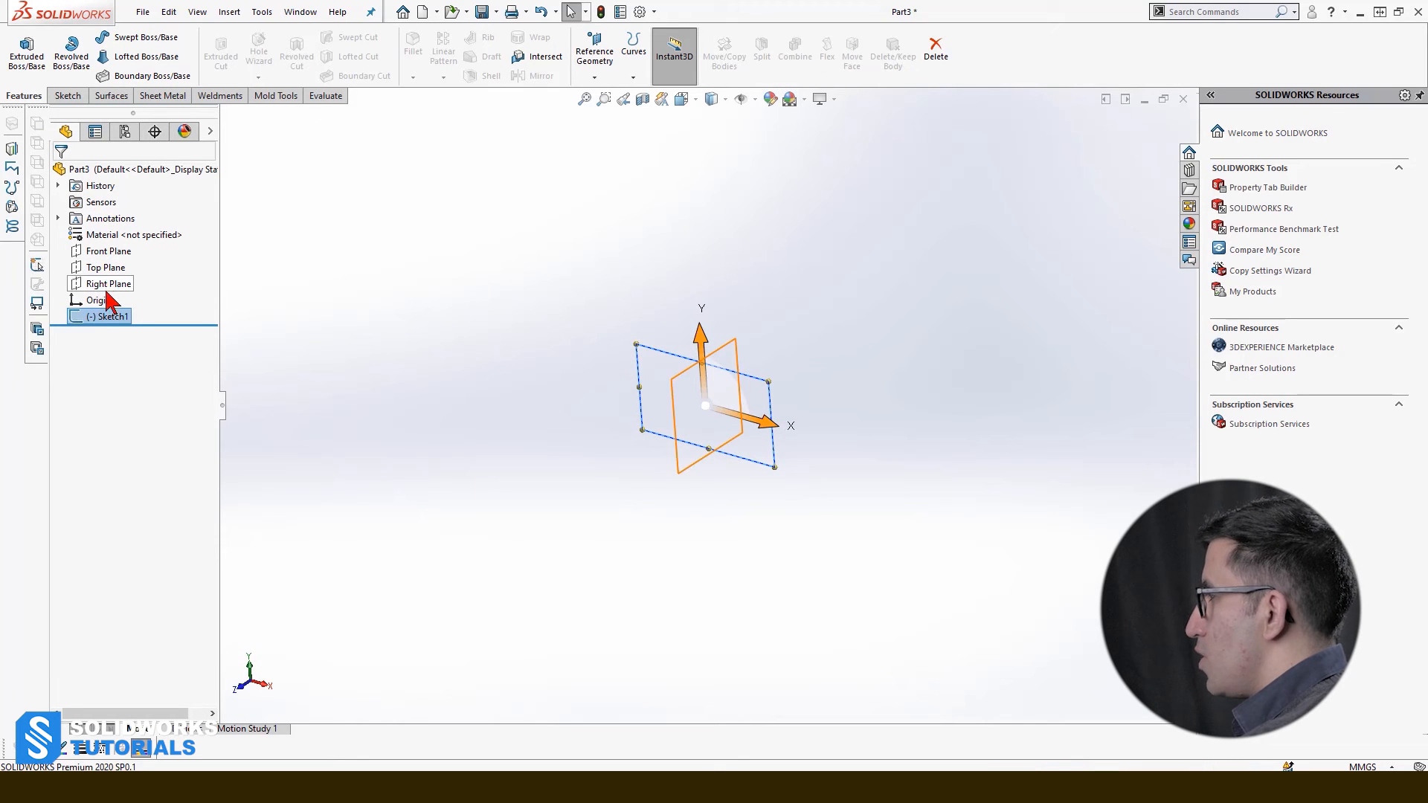
left_click(108, 249)
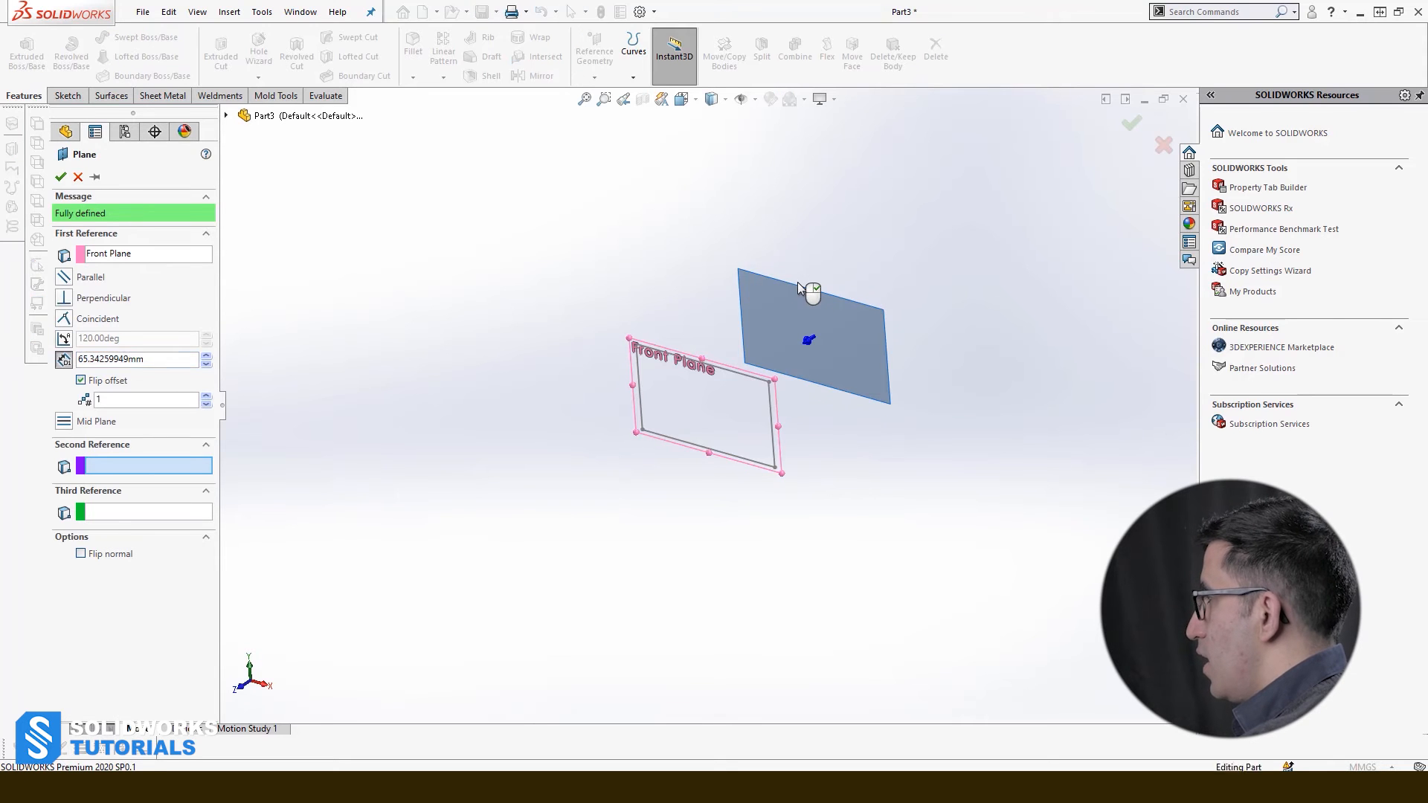
left_click(60, 177)
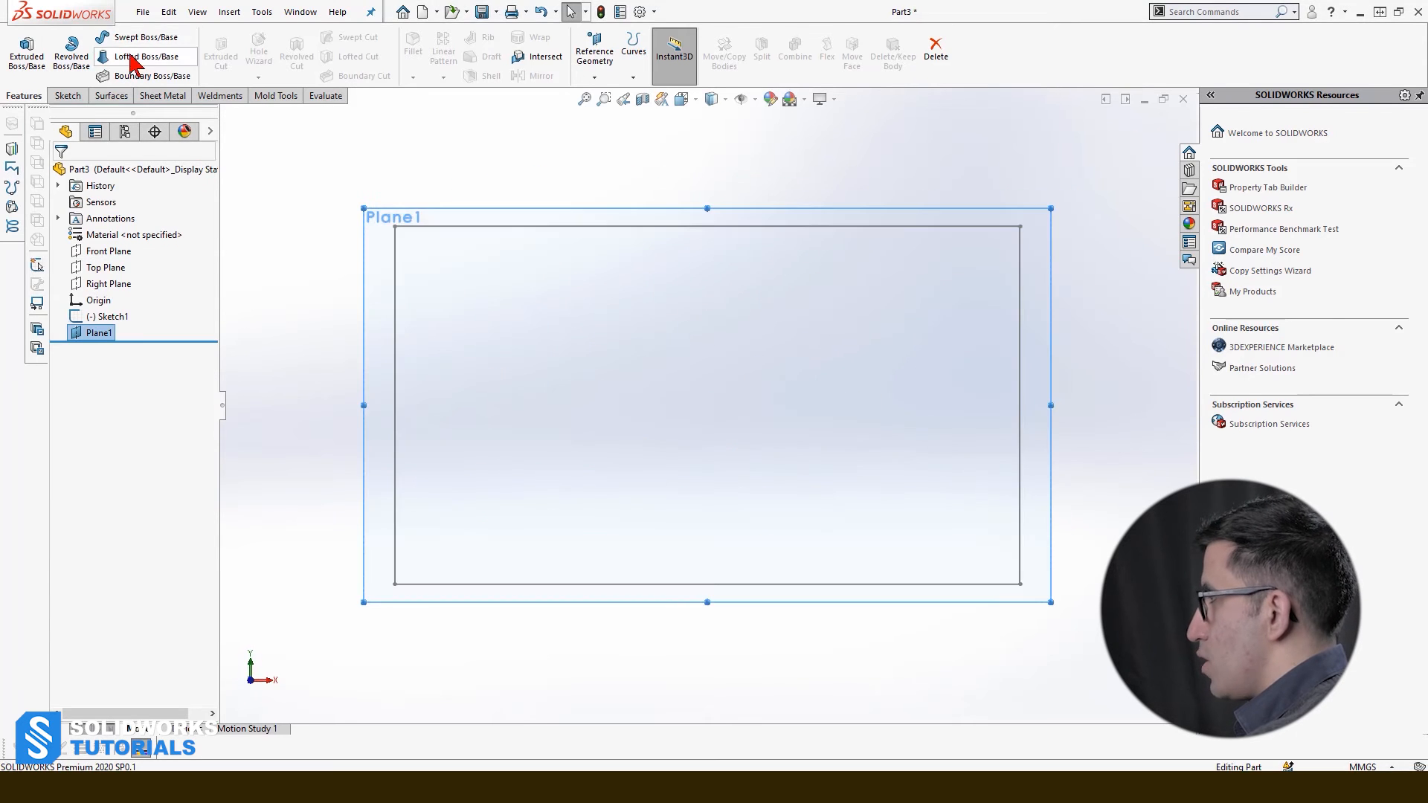
Sketch a circle on Plane1, hide the plane, and begin a loft from the rectangle Sketch1.
left_click(64, 95)
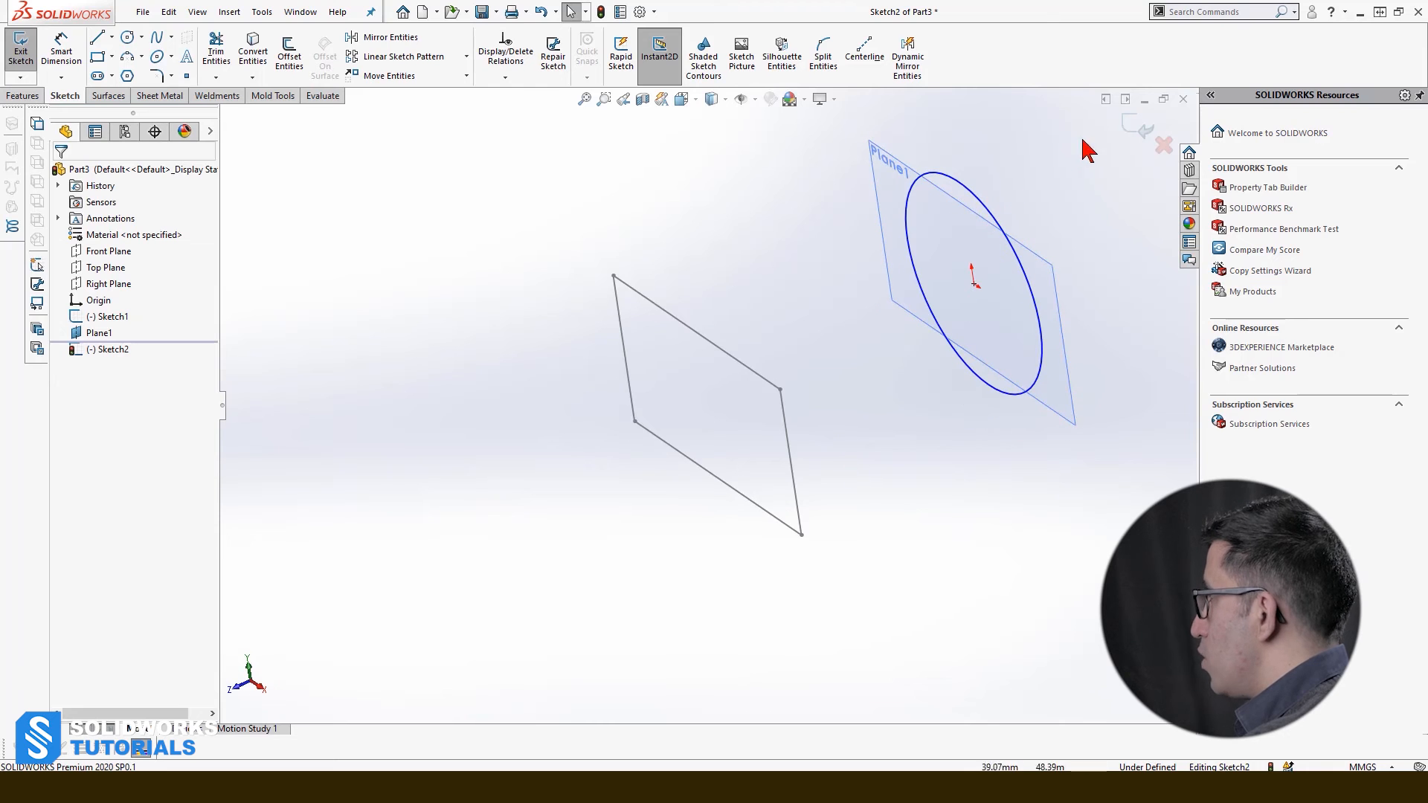
left_click(20, 46)
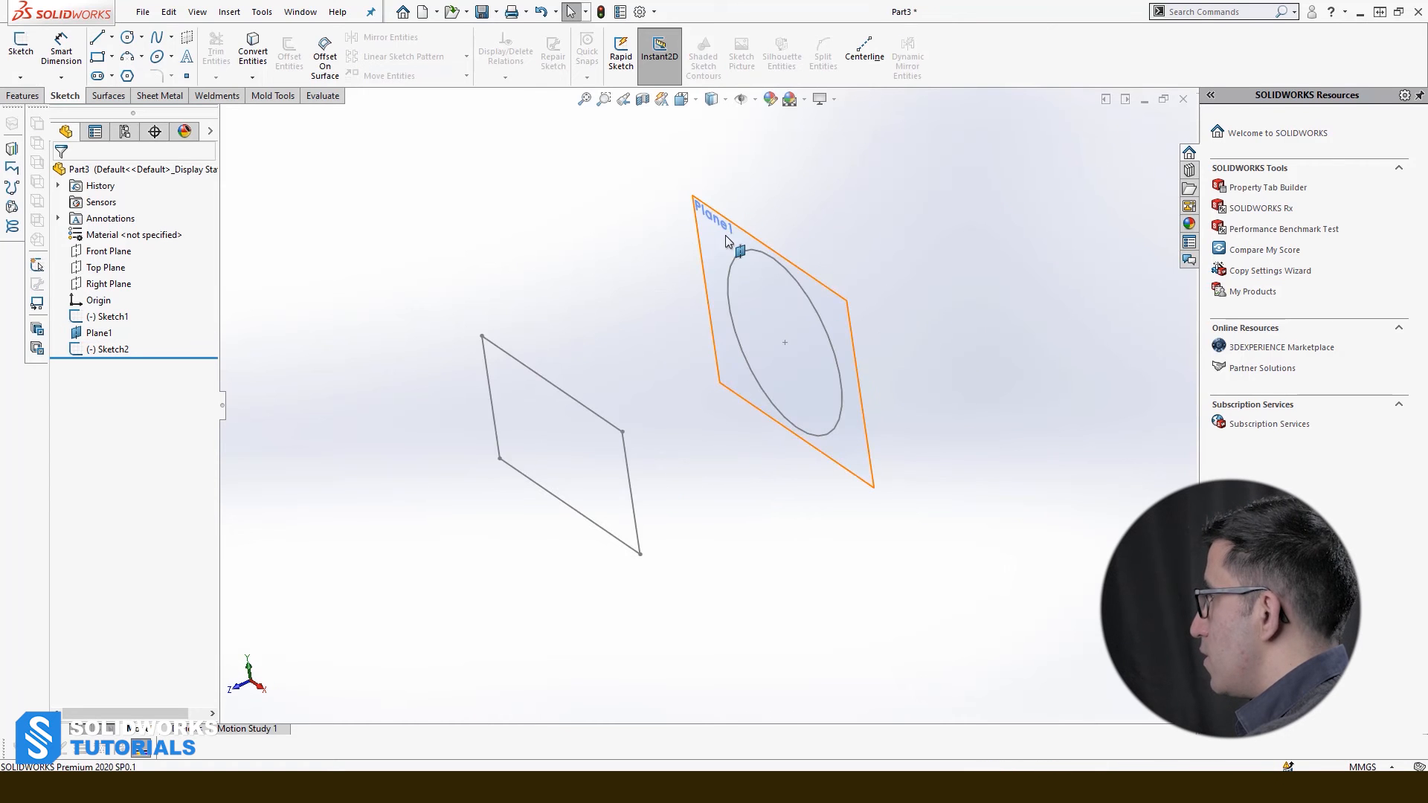
left_click(23, 95)
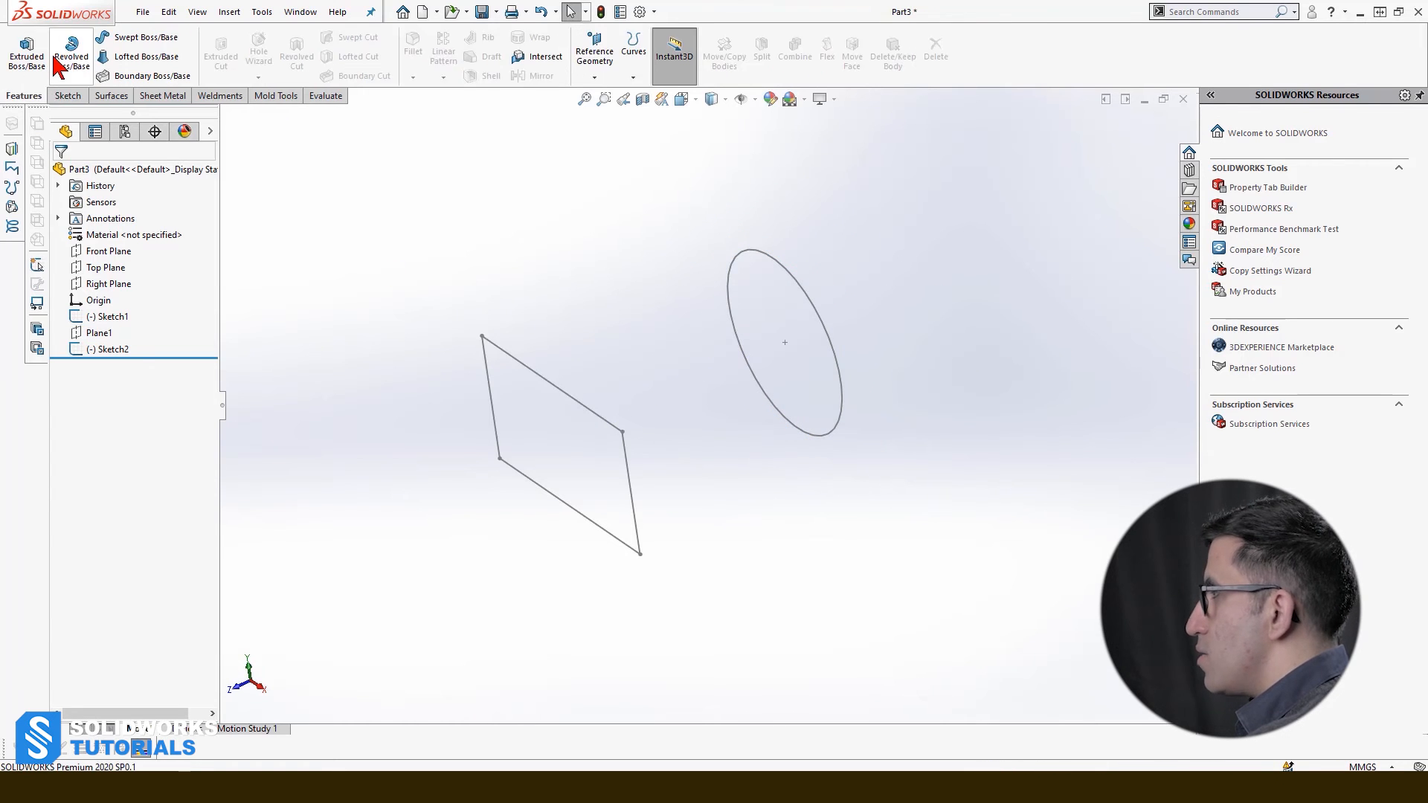
left_click(145, 56)
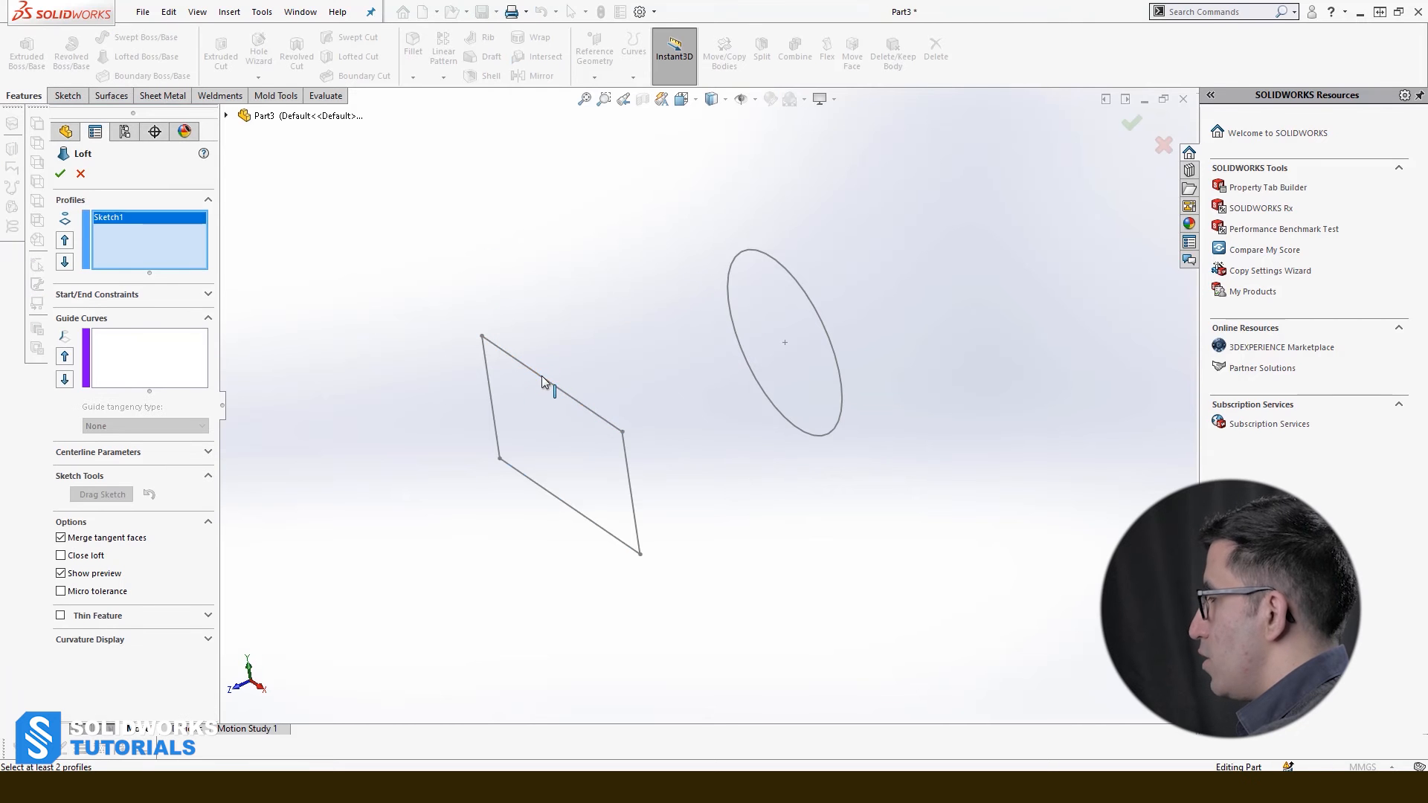
Preview the rectangle-to-circle loft with Sketch2 as second profile, cancel it, and return to Part3.
left_click(786, 342)
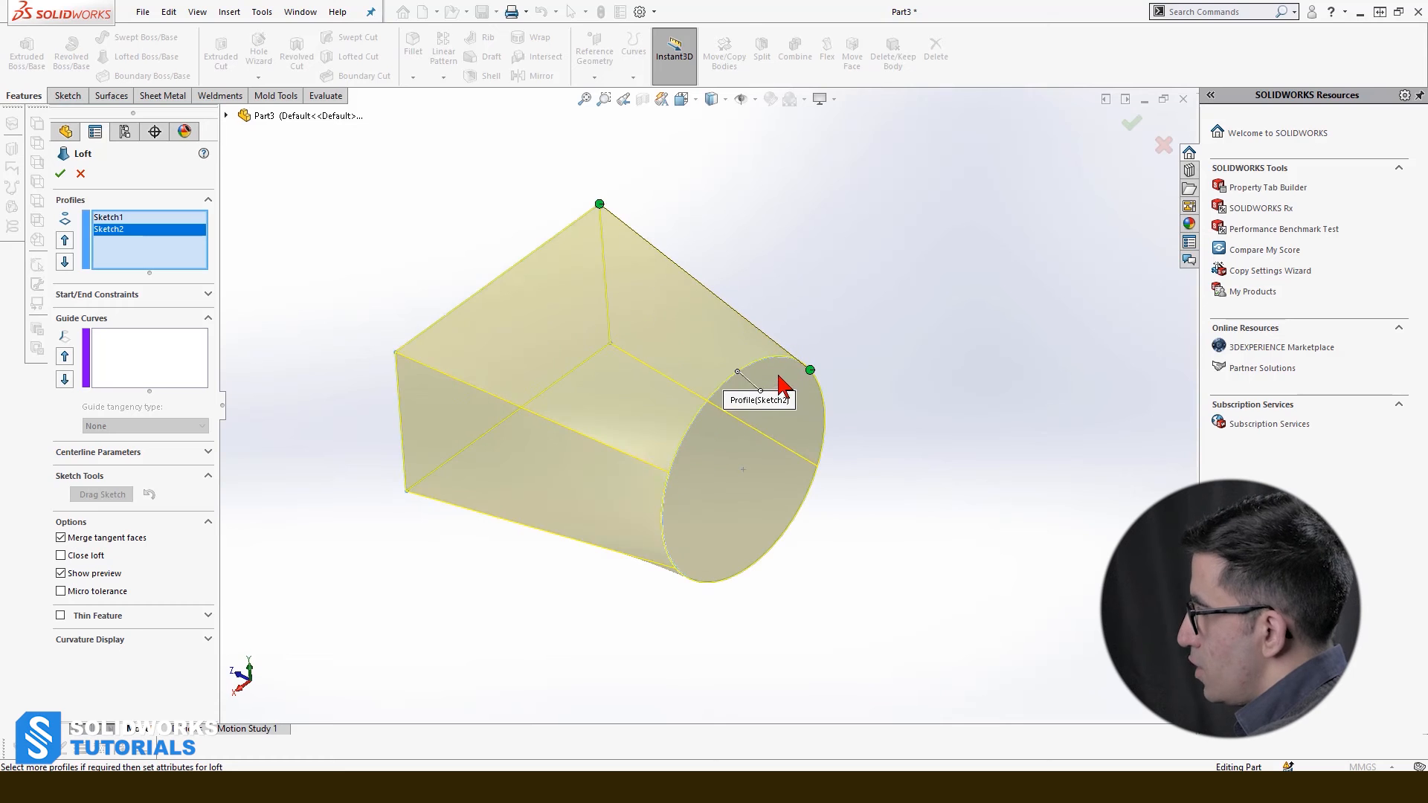
mouse_move(724, 523)
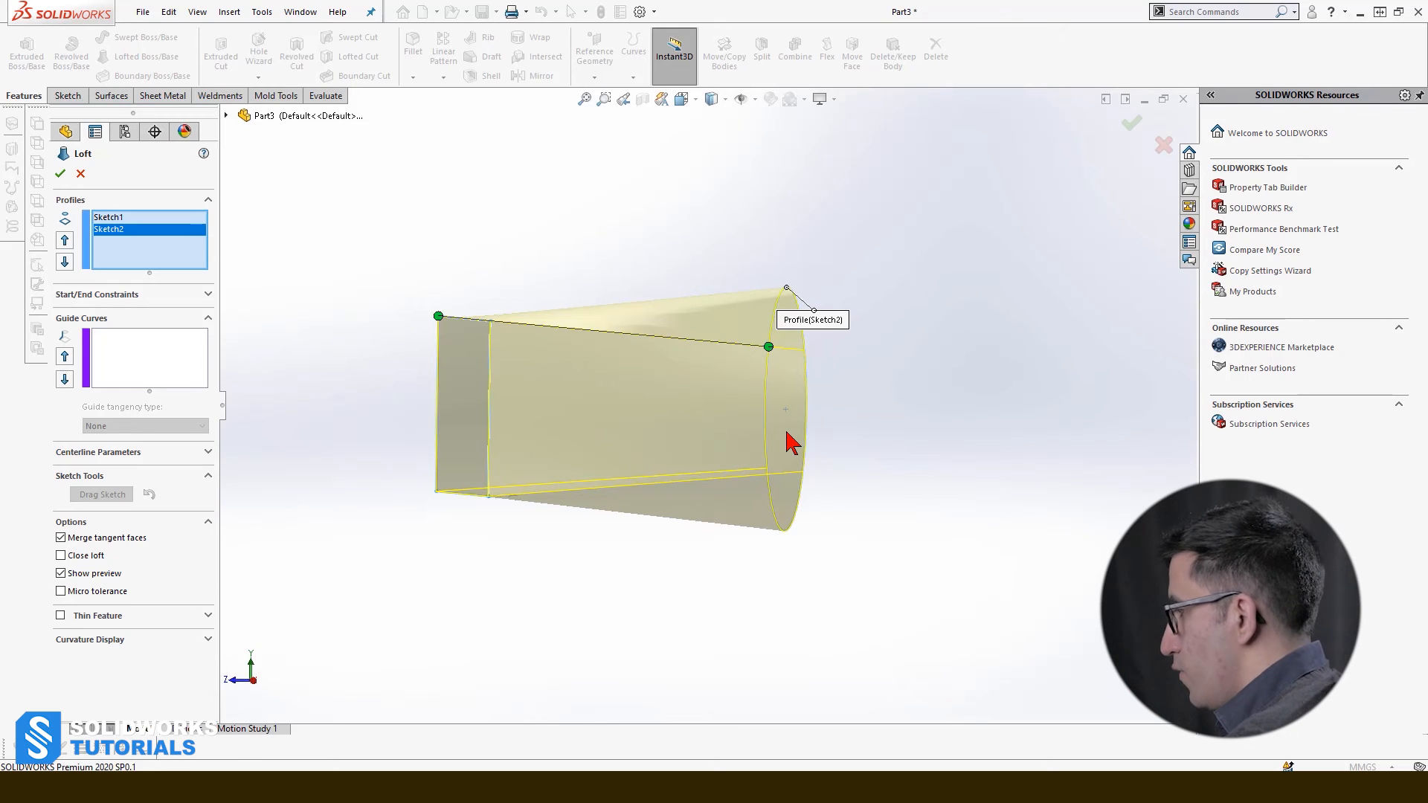
left_click(80, 174)
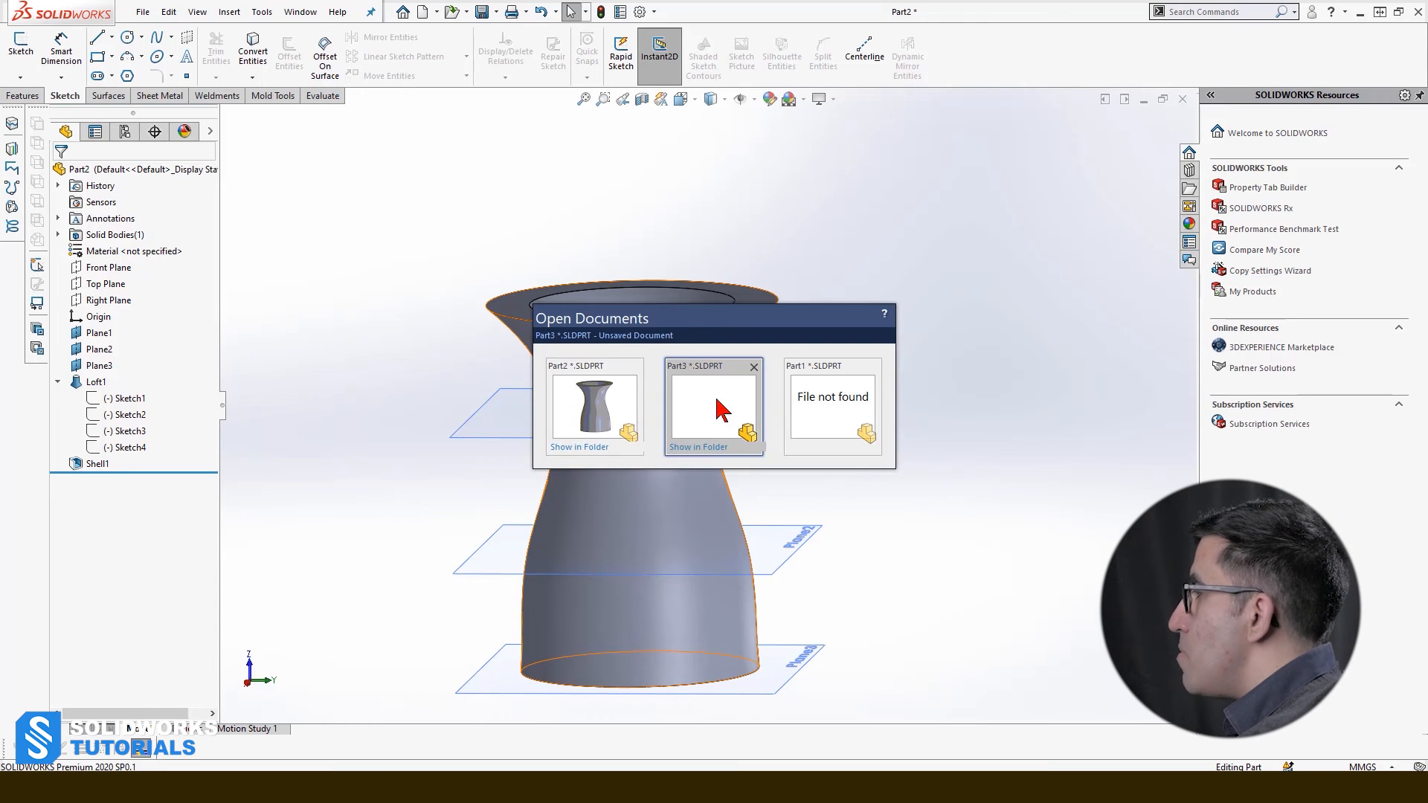
left_click(713, 400)
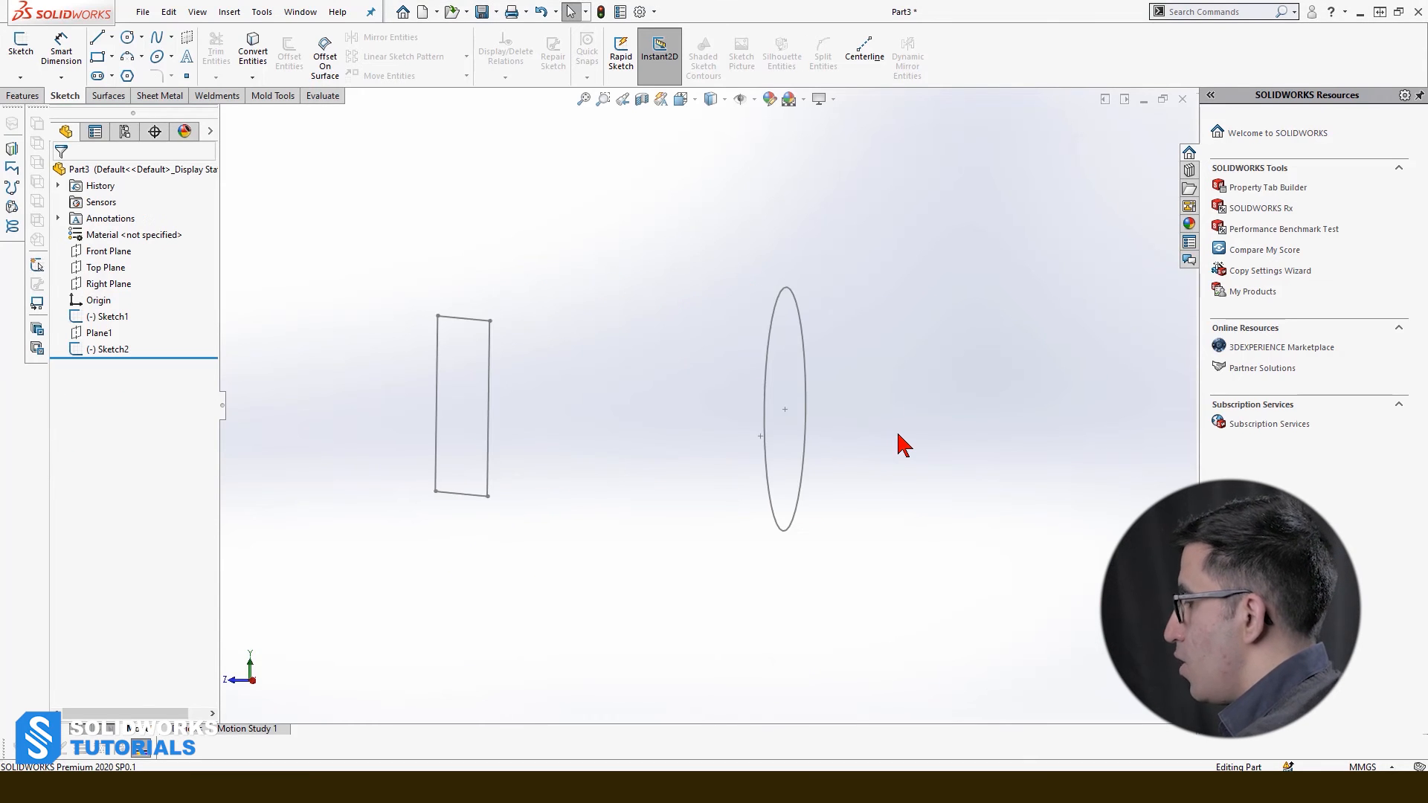